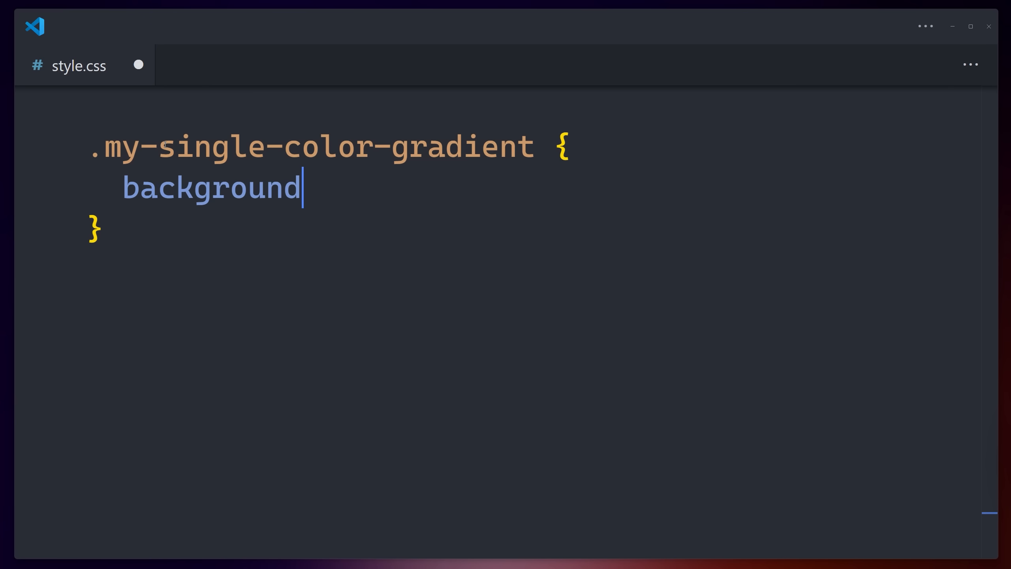
Set the background to linear-gradient(red, red).
text(: linear-gradie)
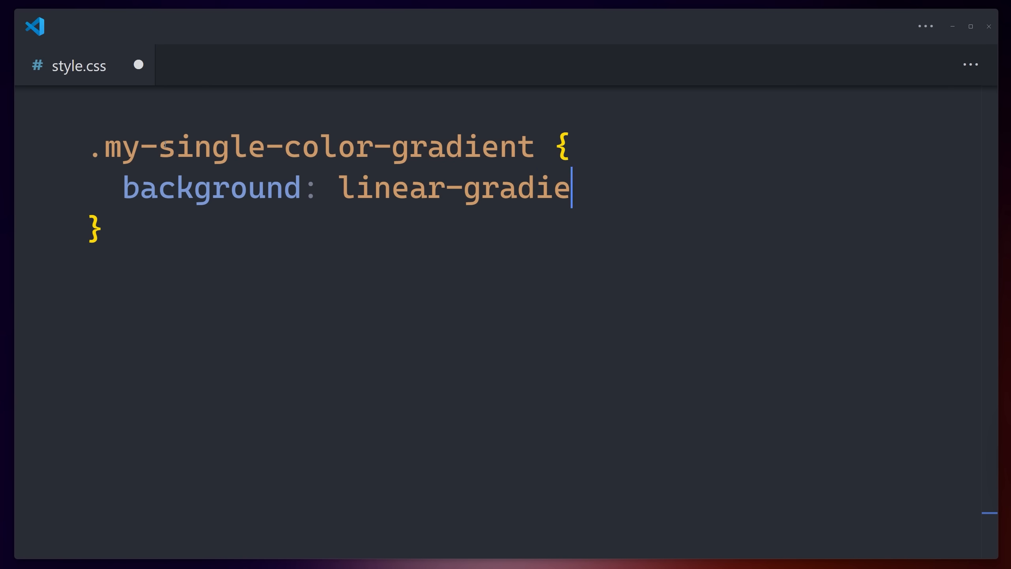
text(nt(red, red);)
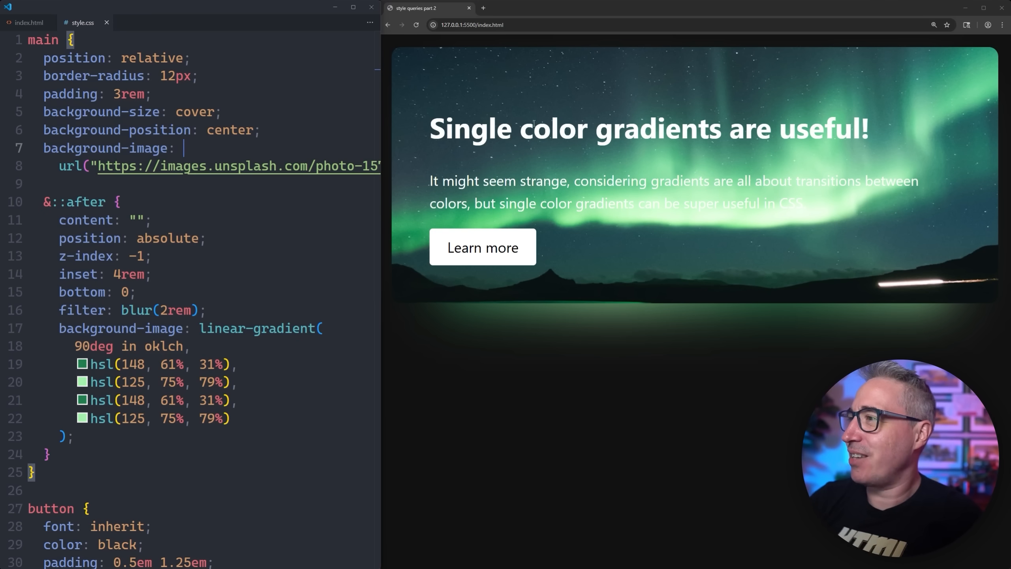
Highlight and clear preview text, then start an empty line before main's image url.
drag(519, 181, 722, 203)
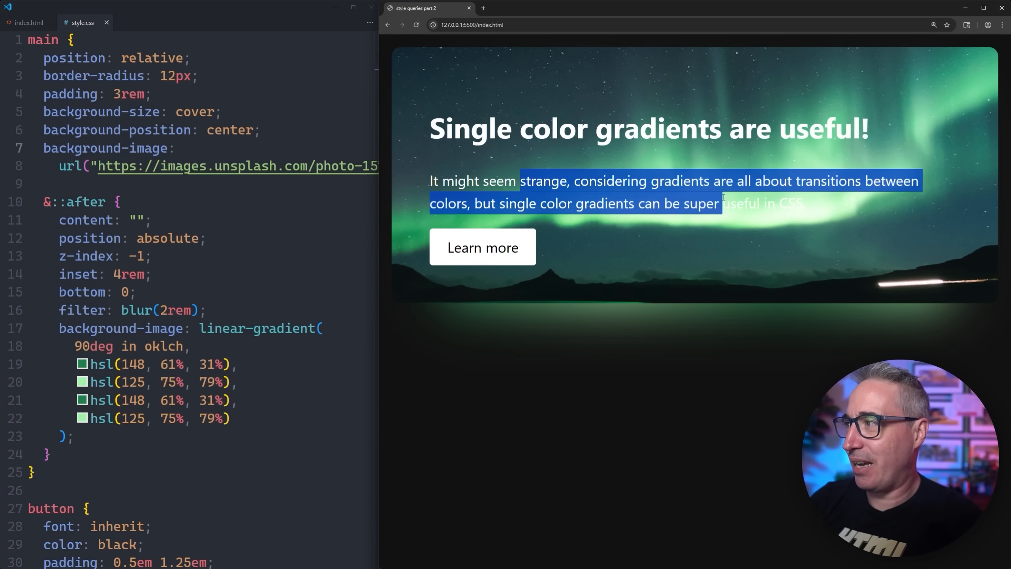
click(693, 192)
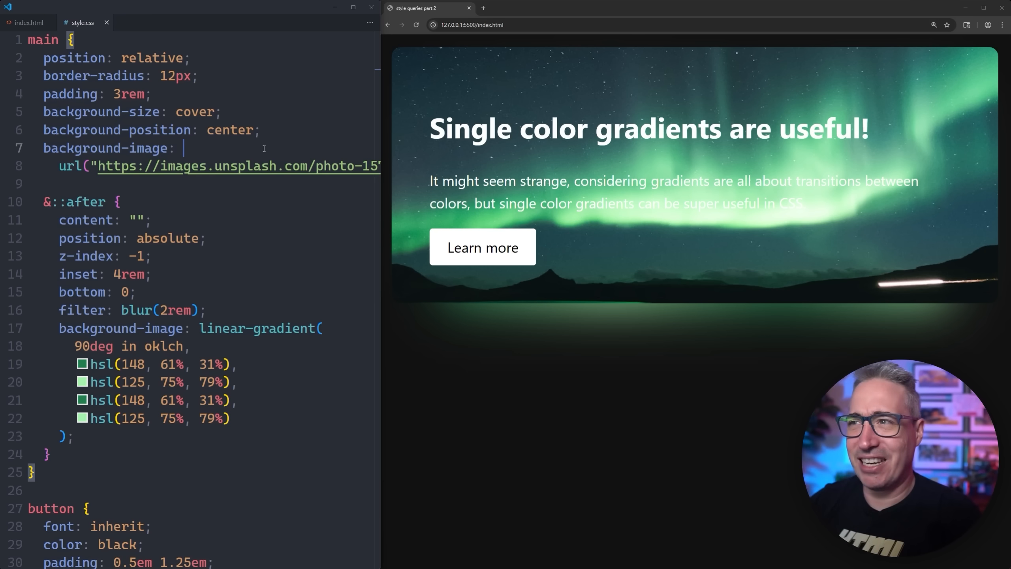
key(Enter)
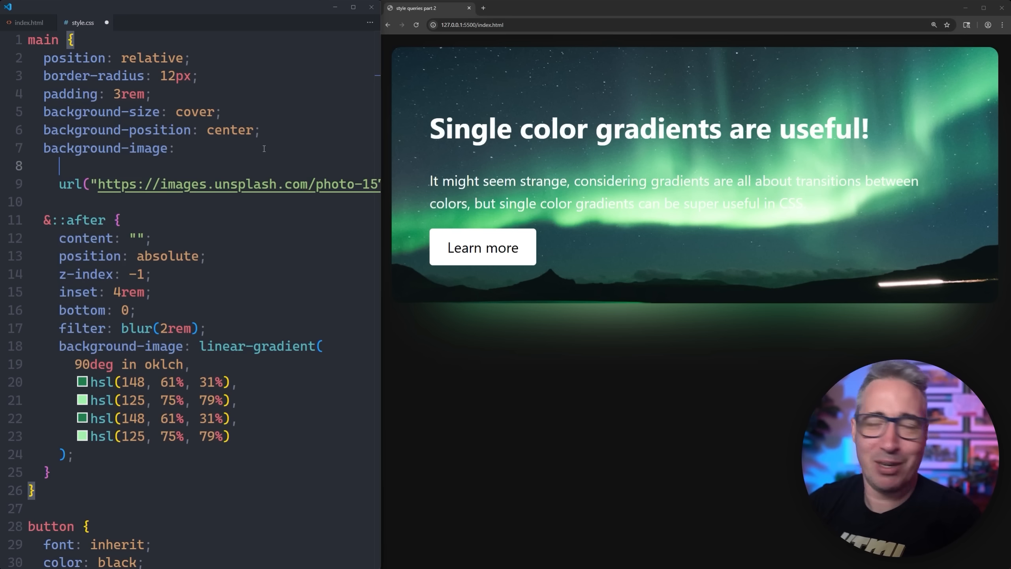
Add a linear-gradient() layer with black before the aurora image url.
text(linear-gradie)
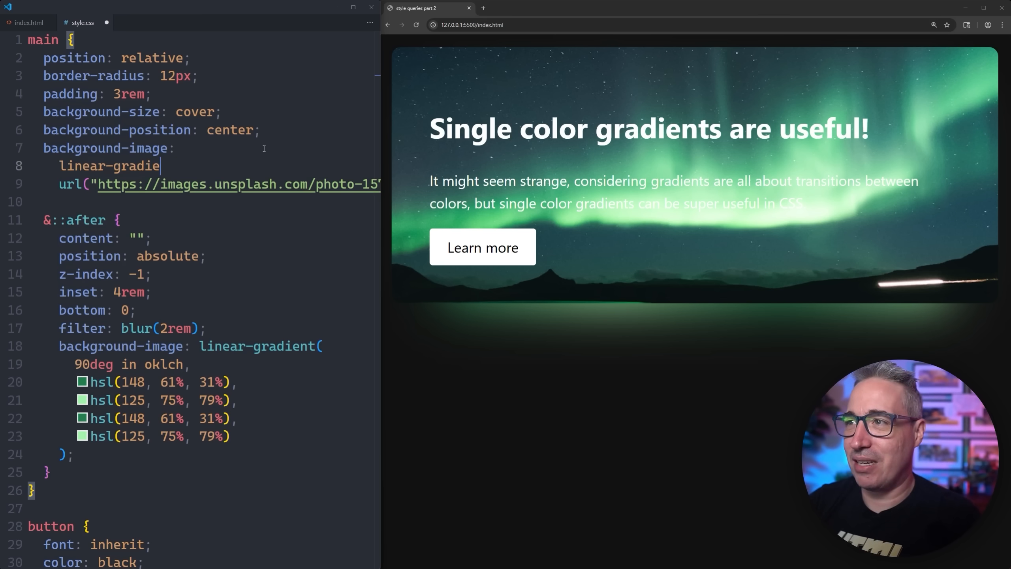
text(nt(),)
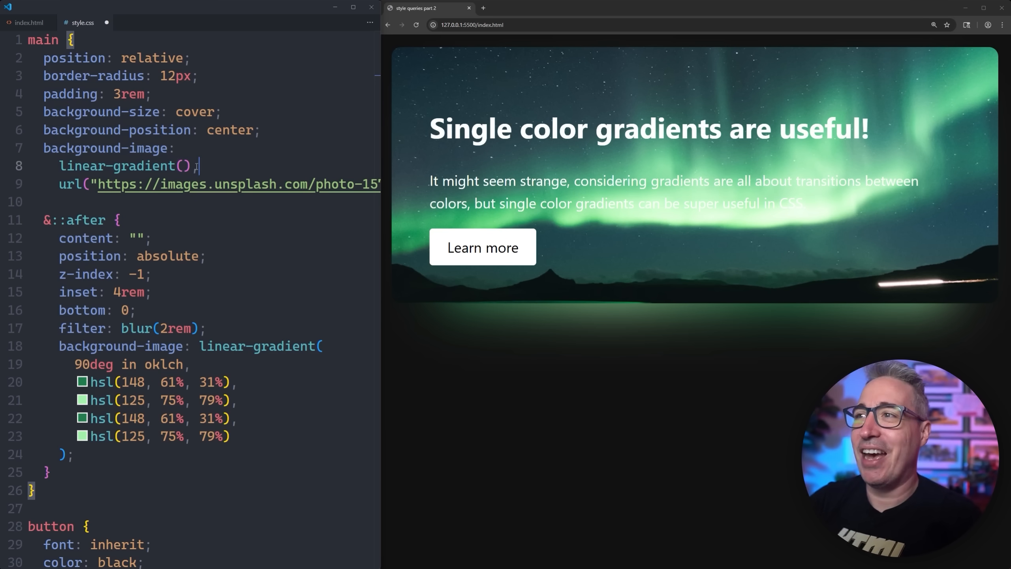
drag(76, 166, 200, 166)
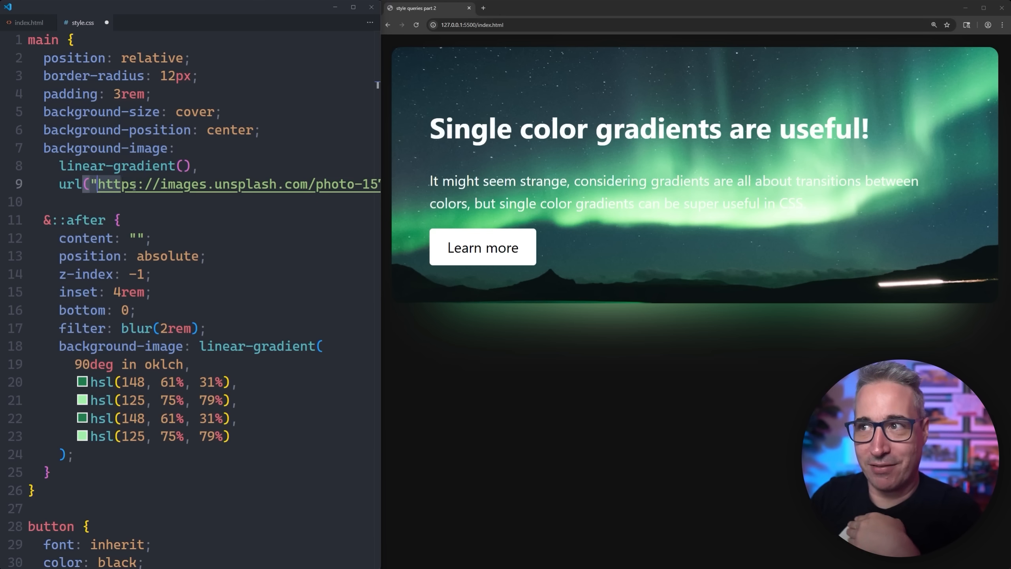
mouse_move(134, 183)
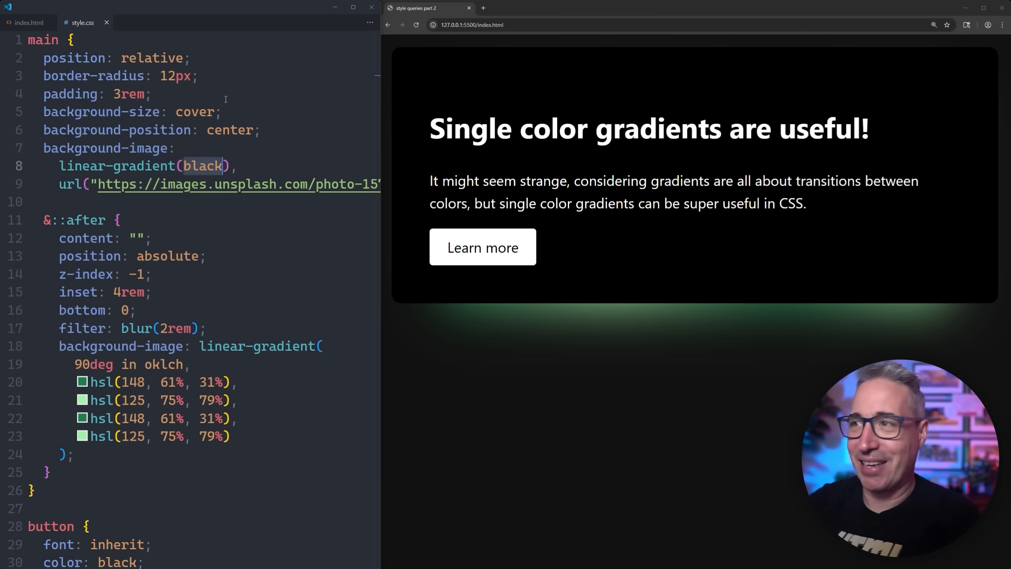
Replace black with hsl(0 0% 0% / .5), briefly trying alpha 0.
text(hsl(0))
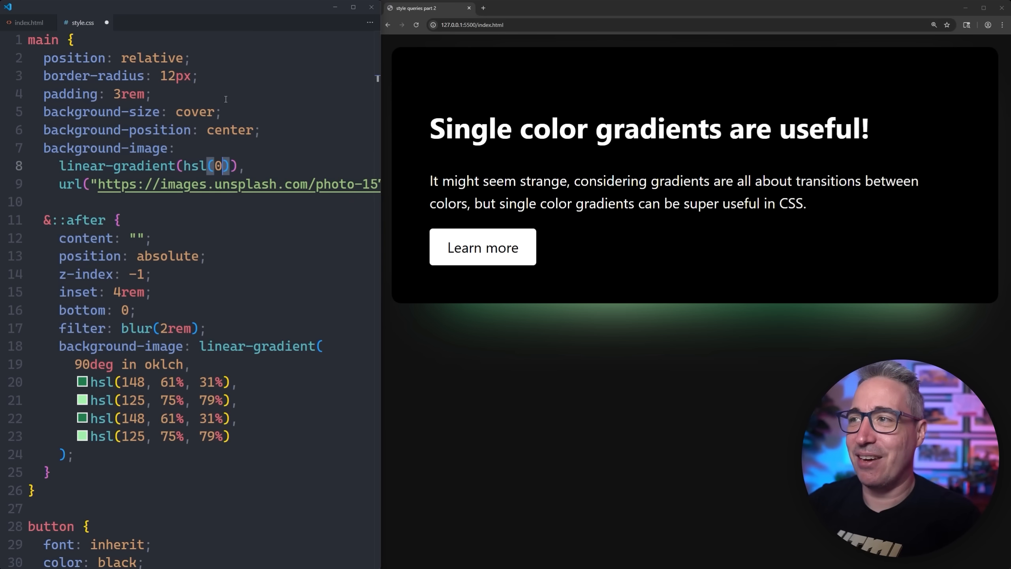
text(0% 0% /)
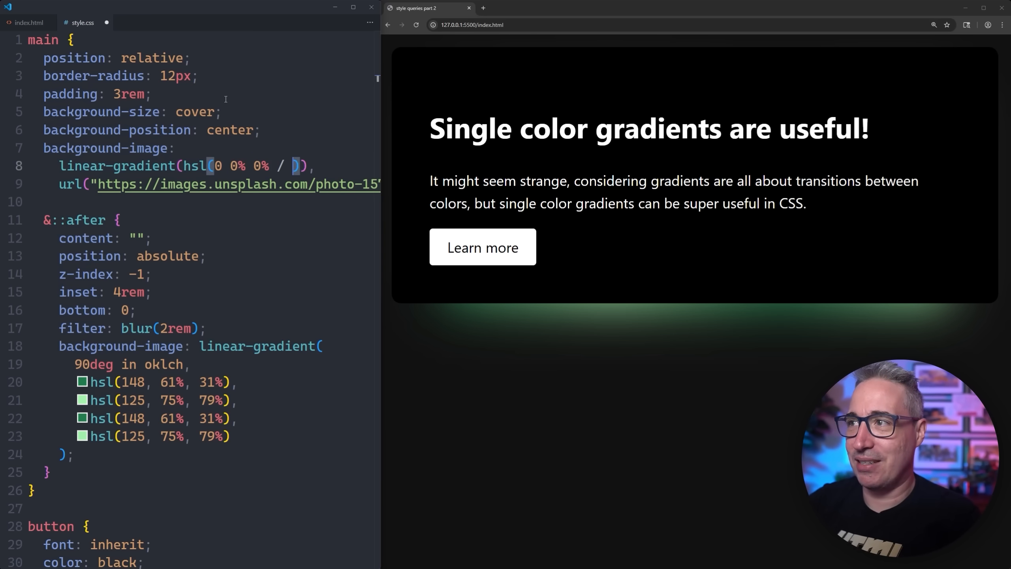
text(.5)
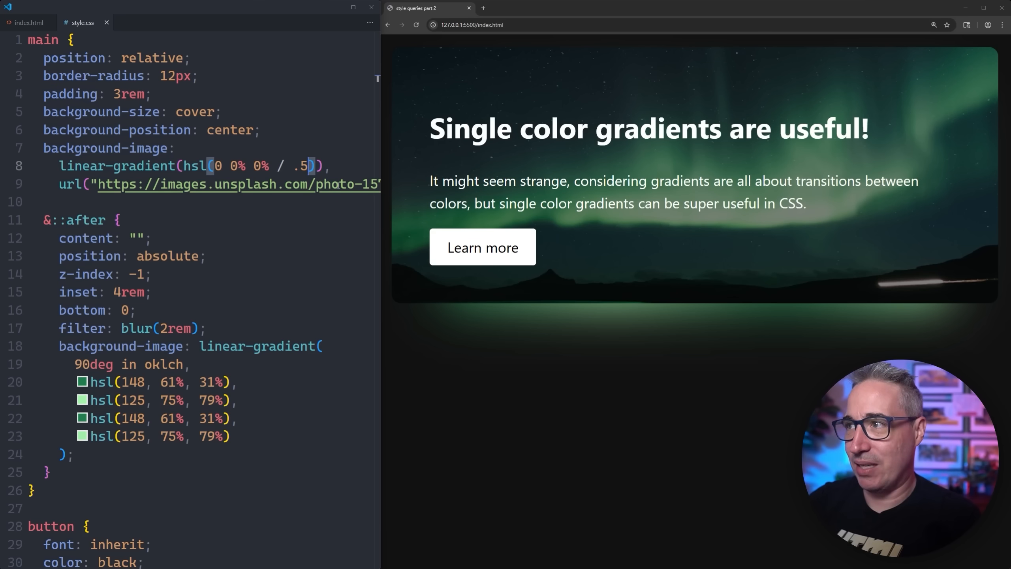
text(0)
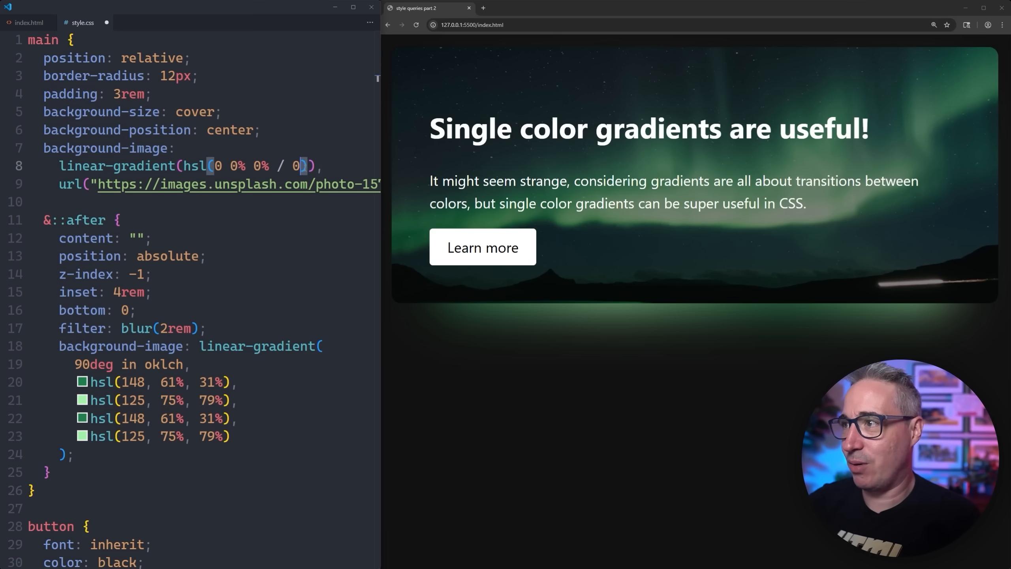
drag(670, 204, 760, 204)
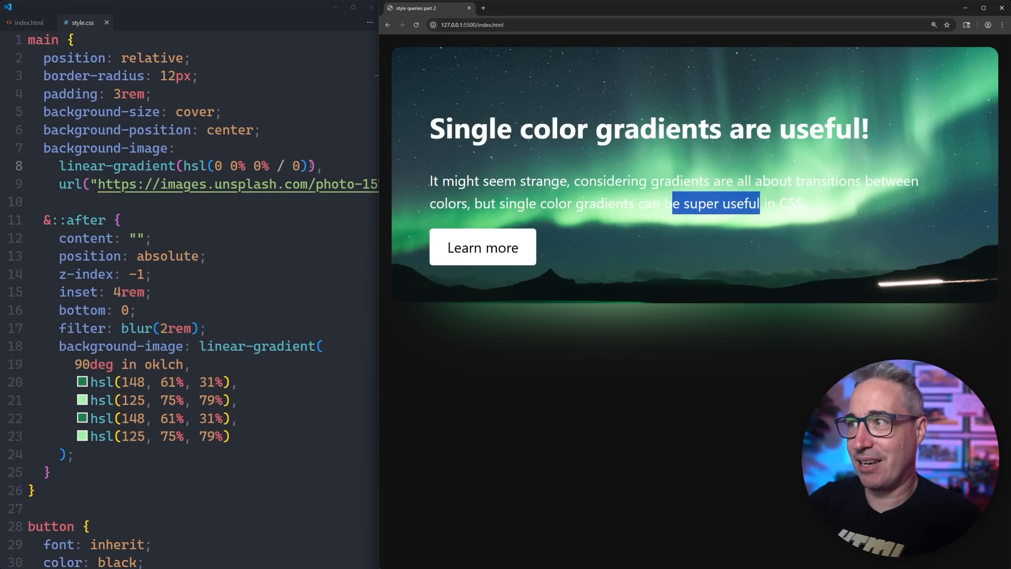
Try alpha values .75 and .25, then settle on .5 for the overlay.
text(.5)
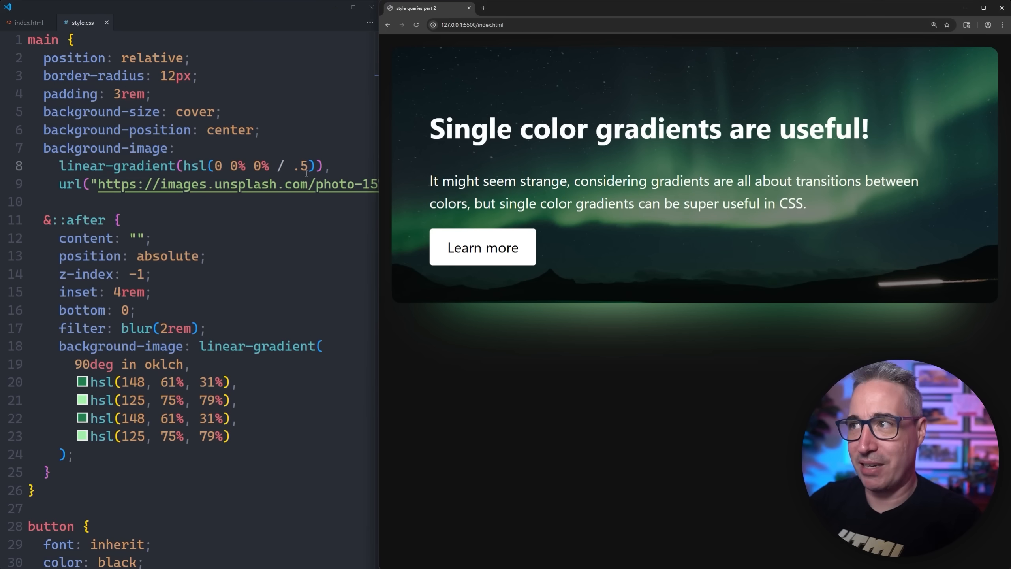
text(75)
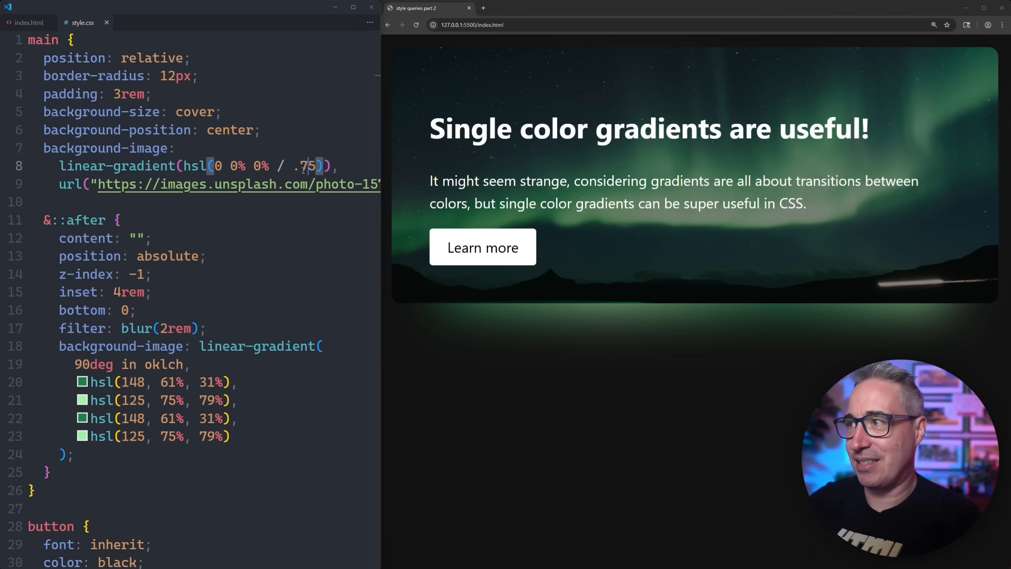
text(25)
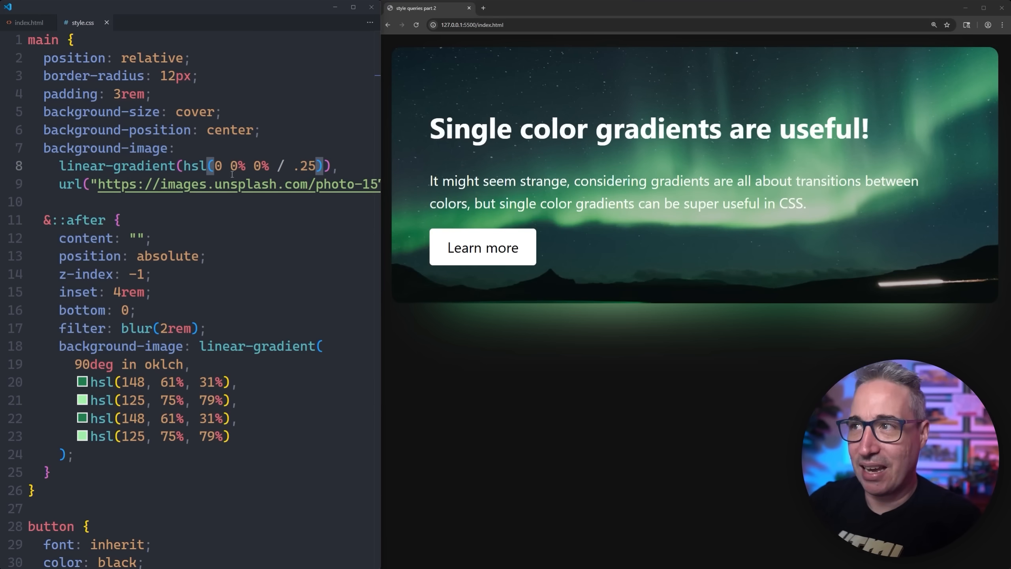
text(.5)
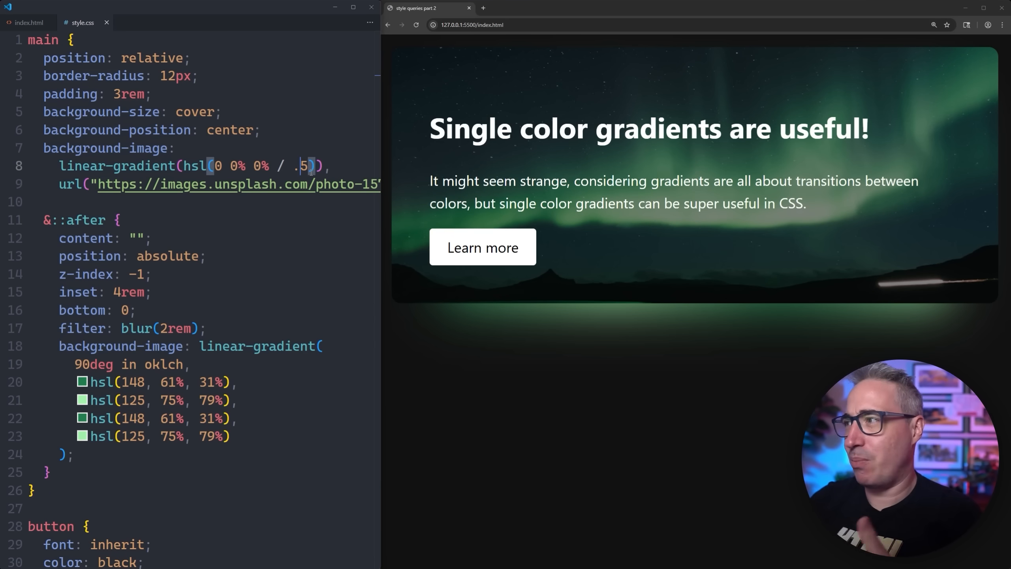
mouse_move(690, 236)
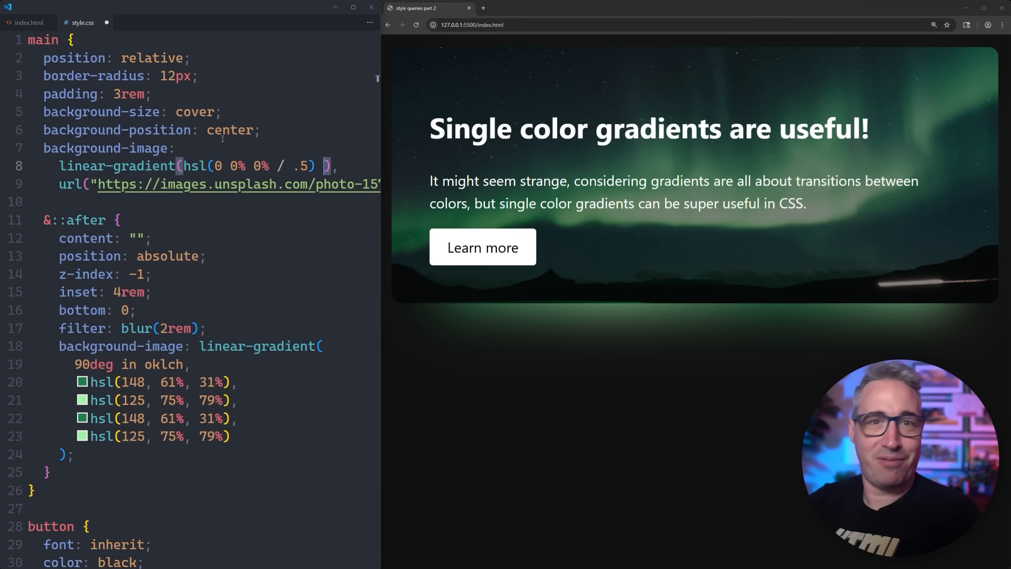
Add 0 0 stop positions after hsl(0 0% 0% / .5) in the gradient.
text(0 0)
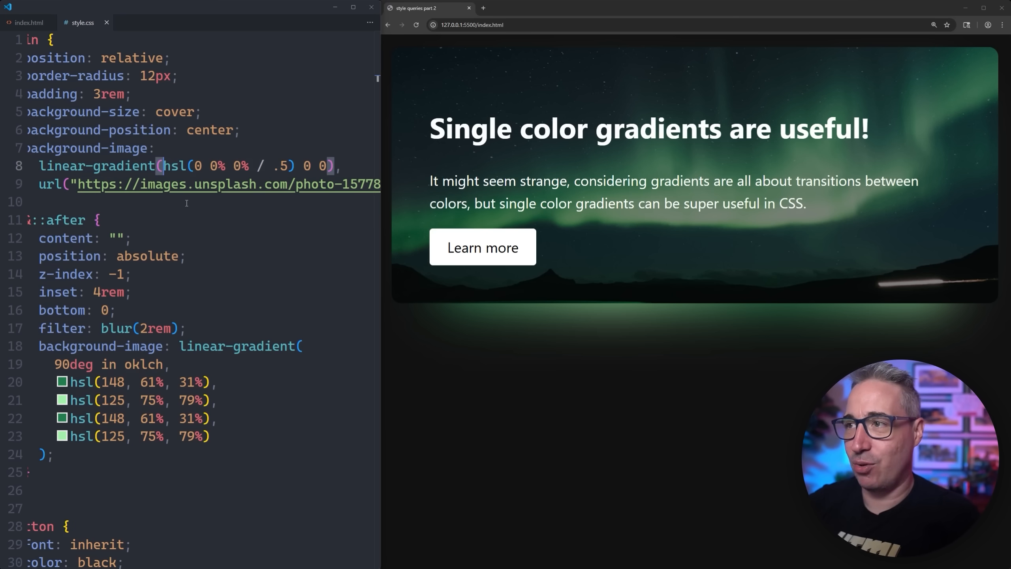
text(red,)
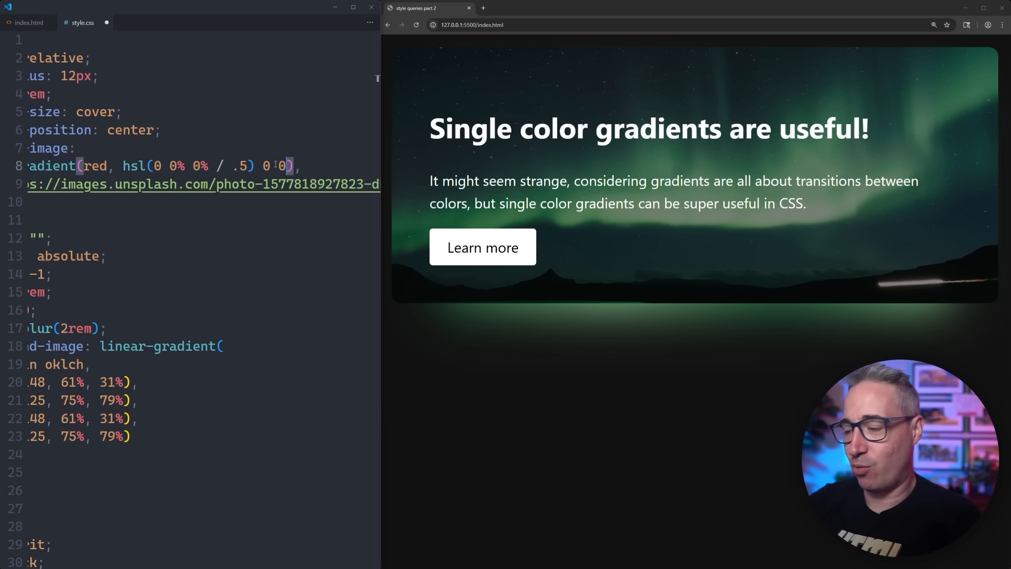
text(0, red)
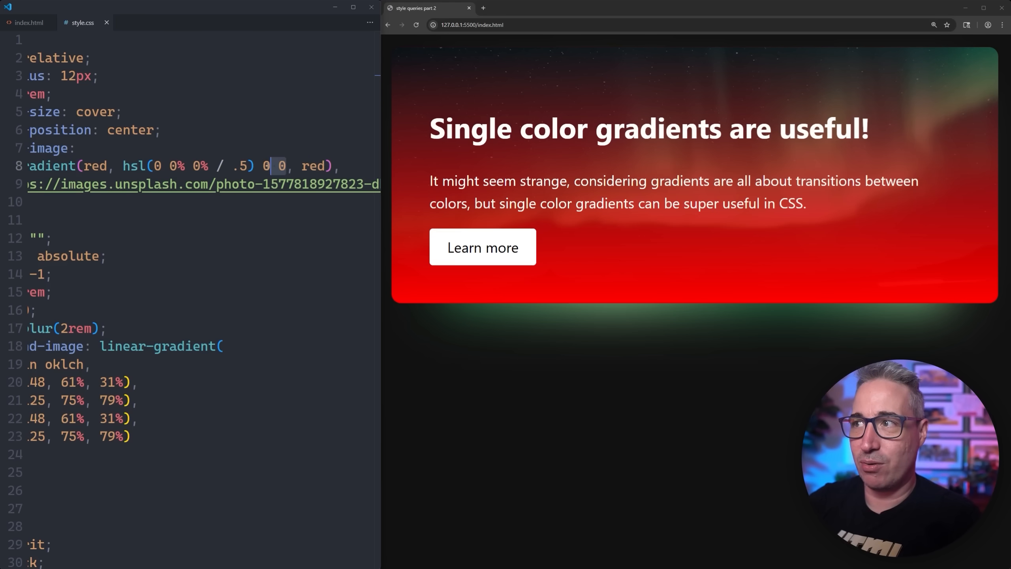
text(20%)
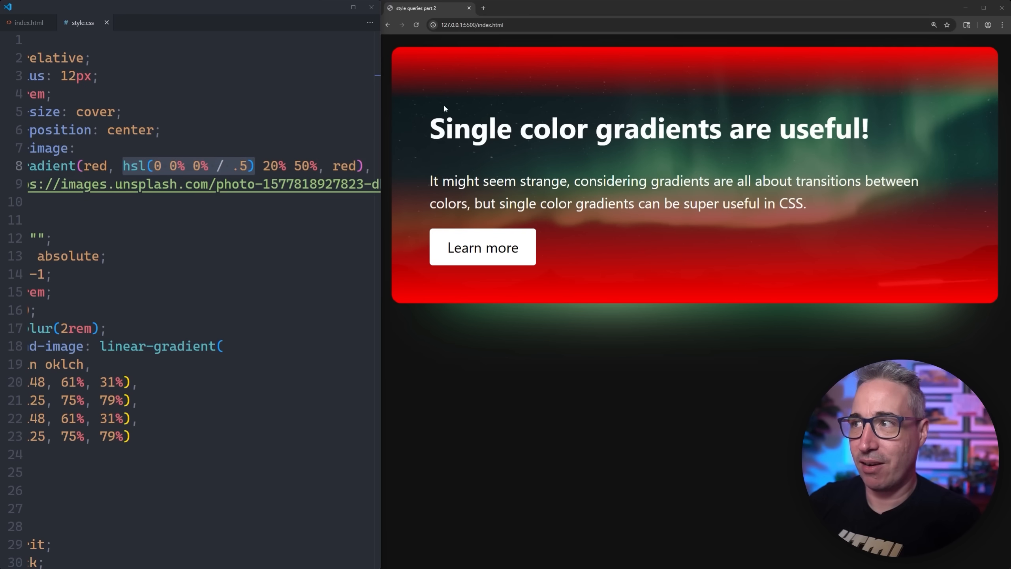
mouse_move(417, 188)
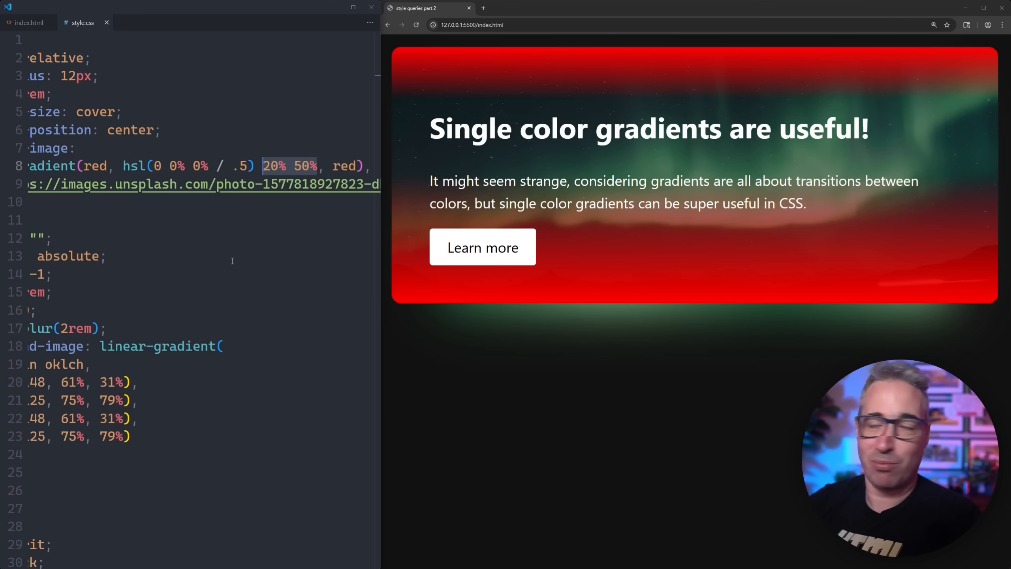
text(0 0)
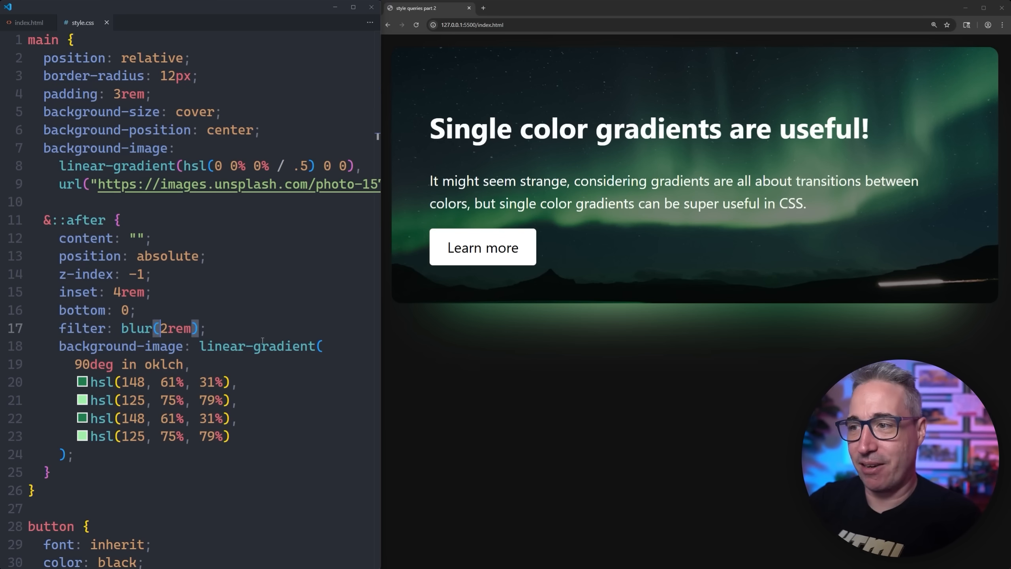
Change the button's border from none to 5px solid transparent.
scroll(down, 3)
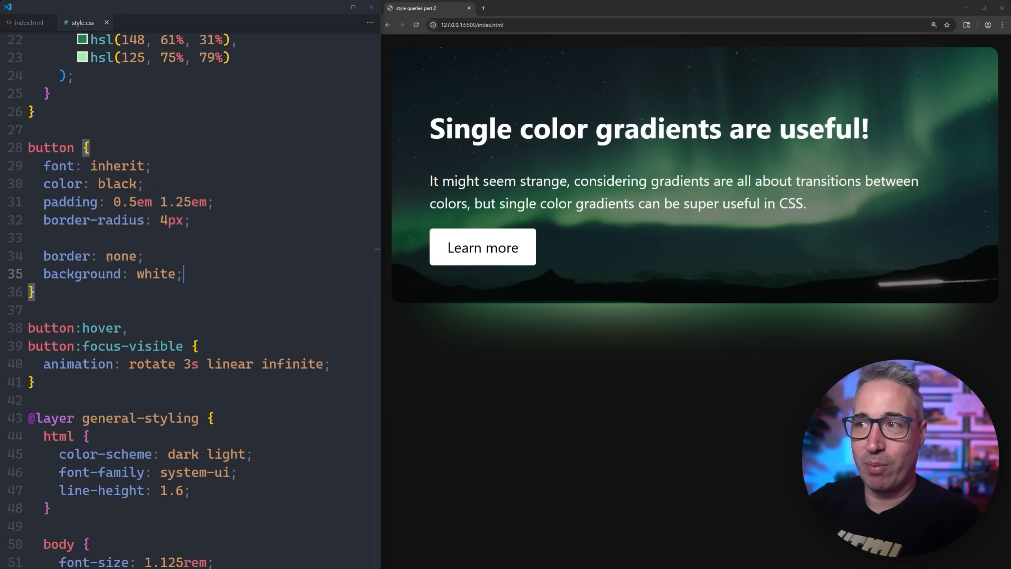
double_click(120, 256)
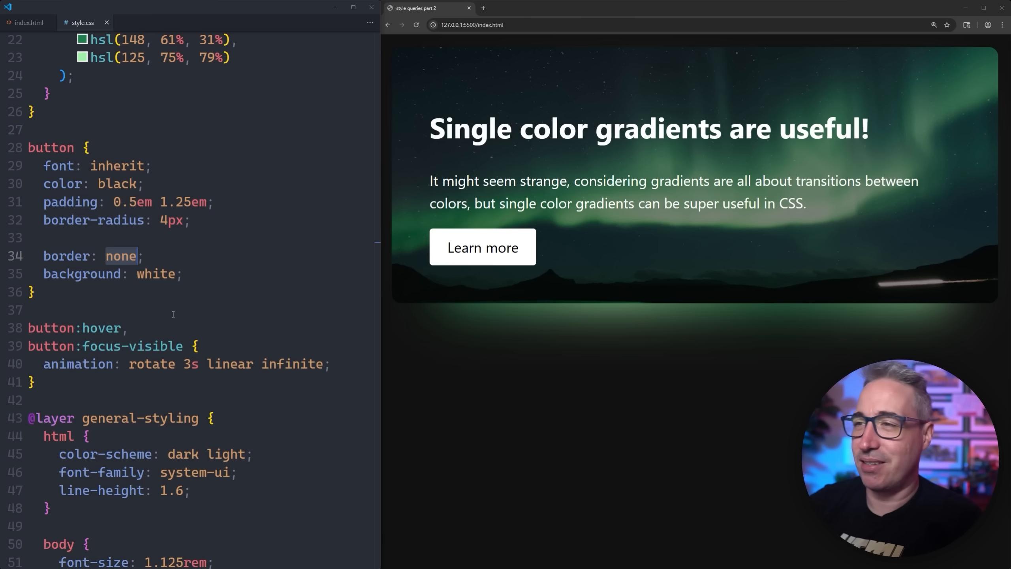
text(5px s)
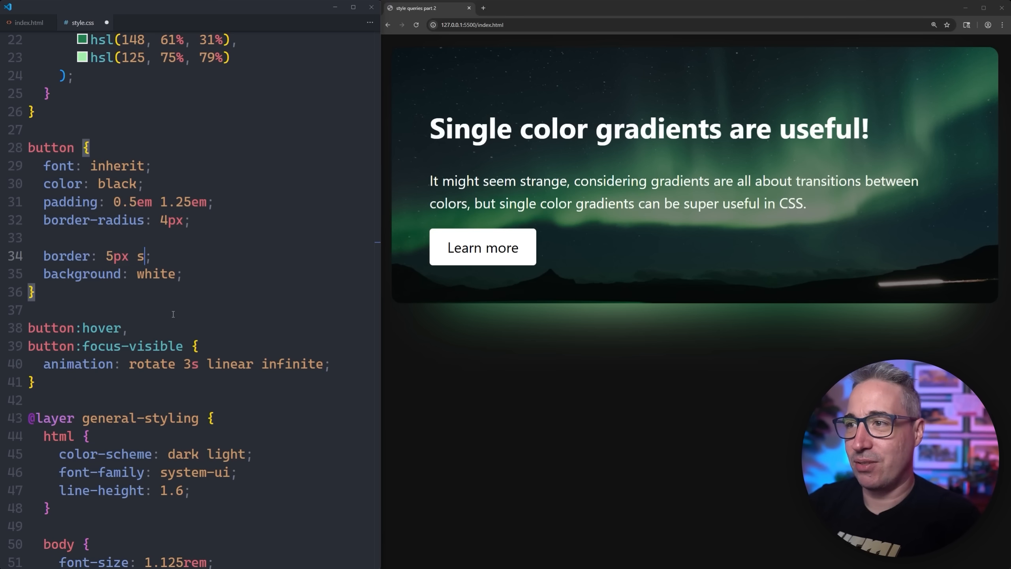
text(olid transpar)
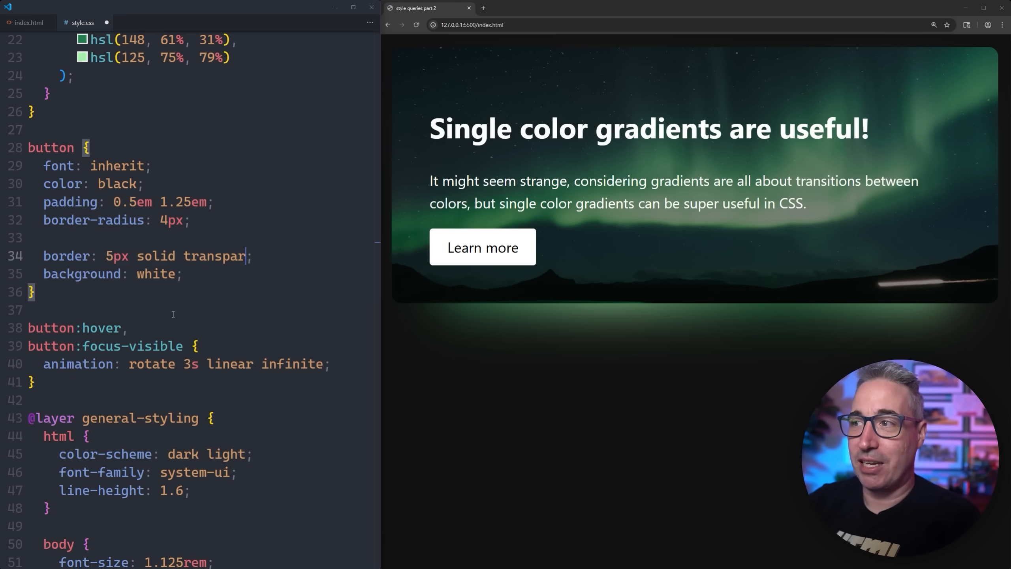
text(ent)
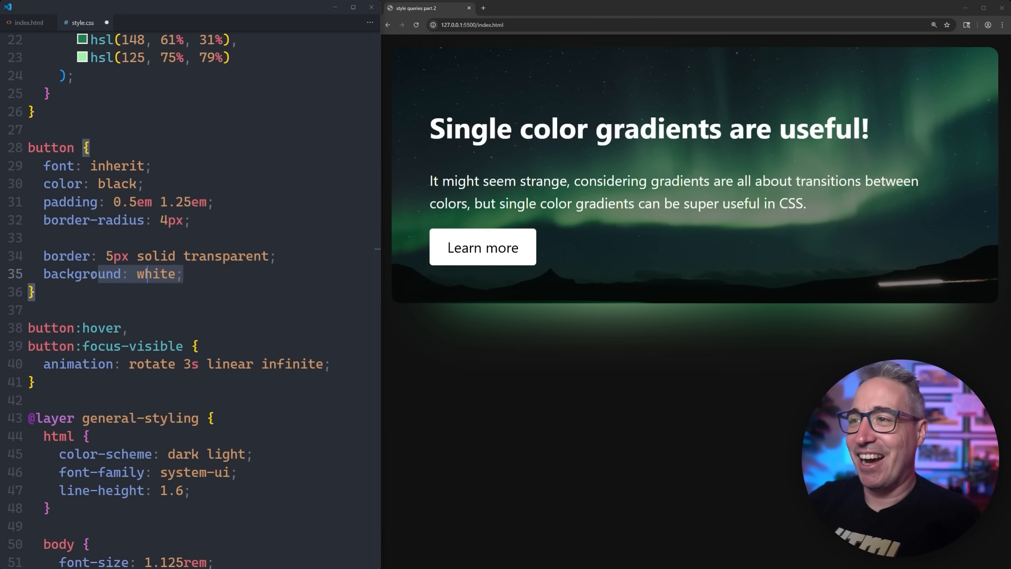
Replace the white background with linear-gradient(white) on its own line.
double_click(80, 274)
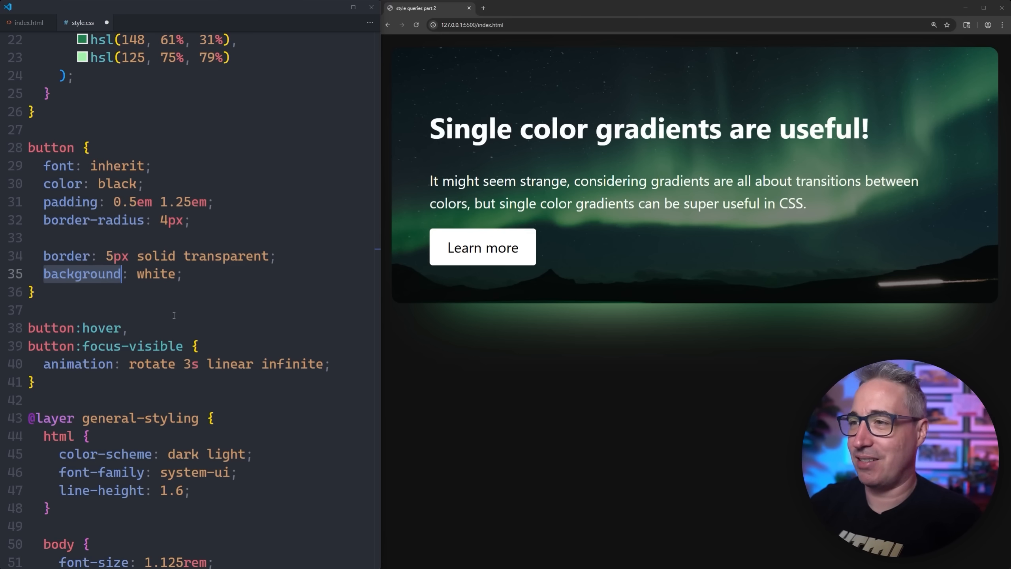
double_click(156, 273)
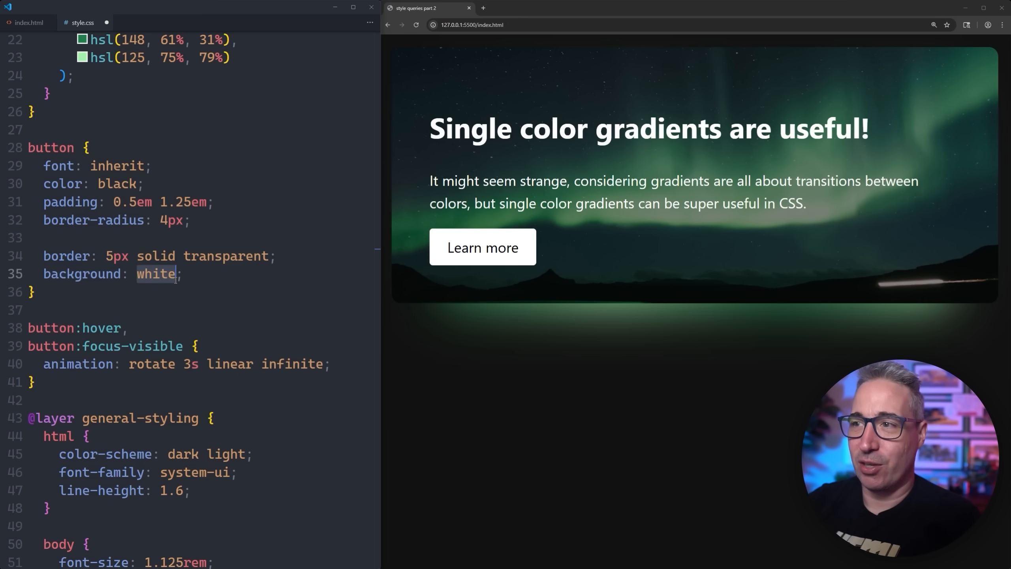
text(linear9)
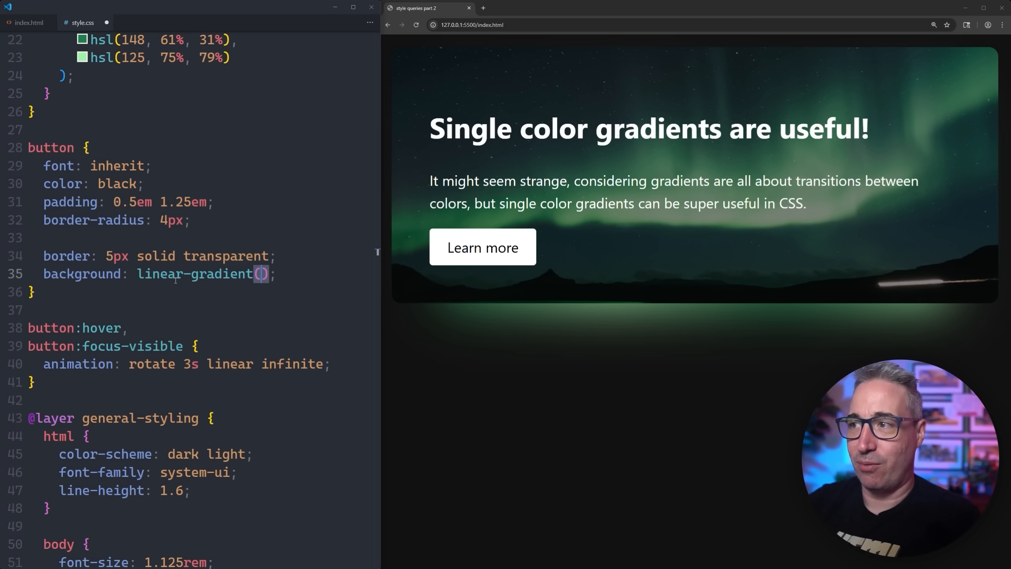
text(white)
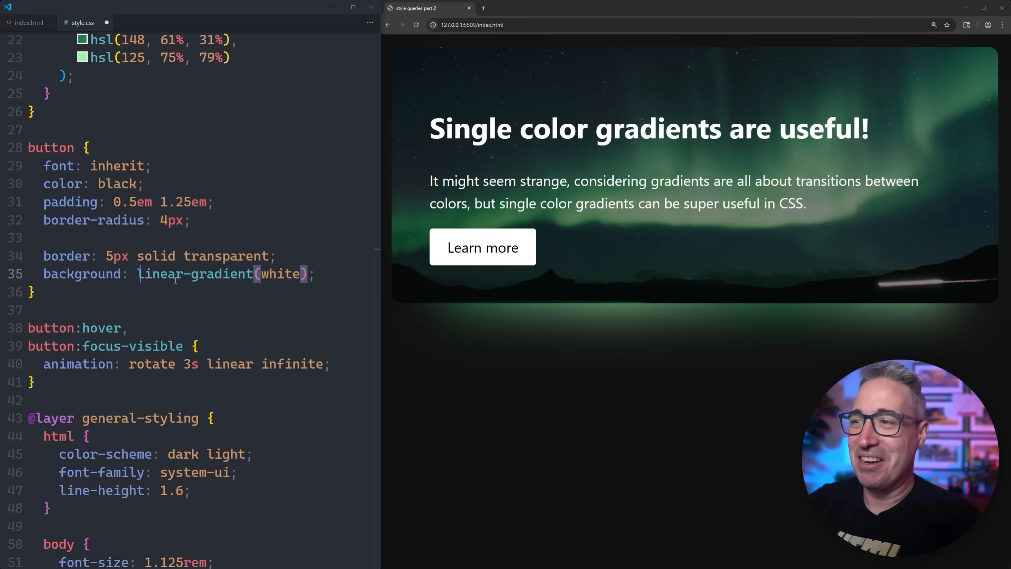
key(Enter)
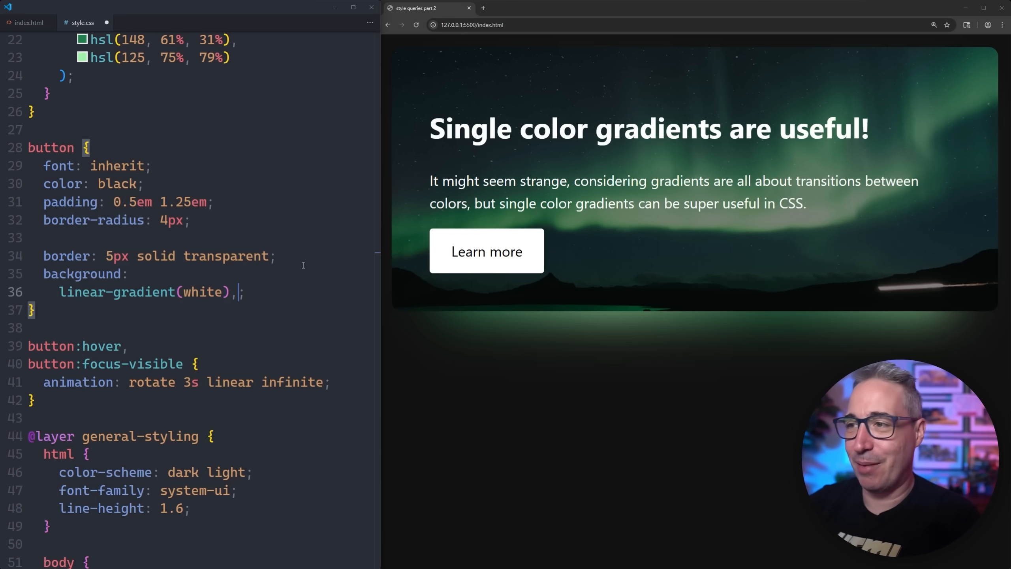
Add a conic-gradient(blue, purple, blue) layer and comment out the white layer.
key(Enter)
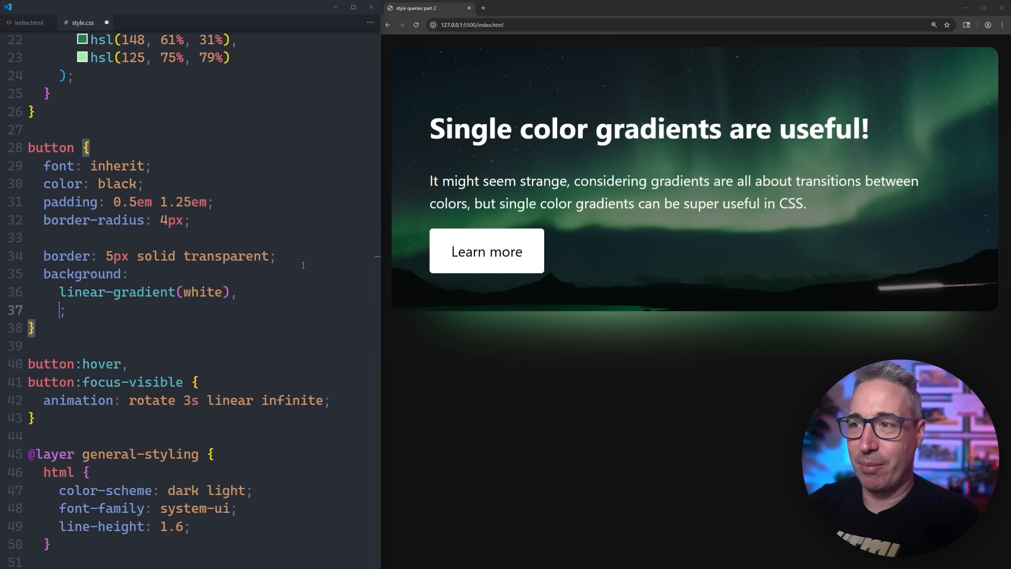
text(conic)
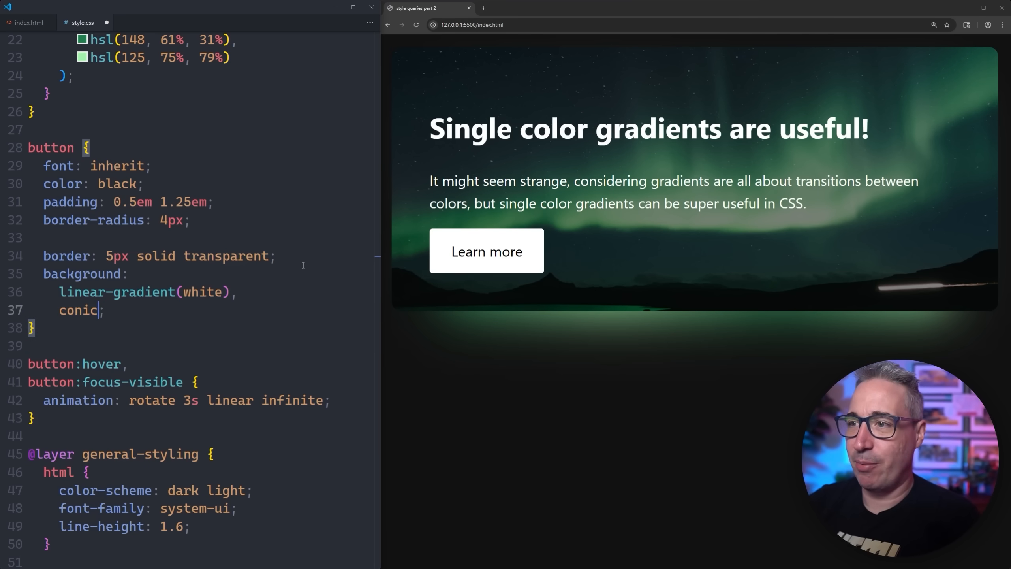
text(-gradient())
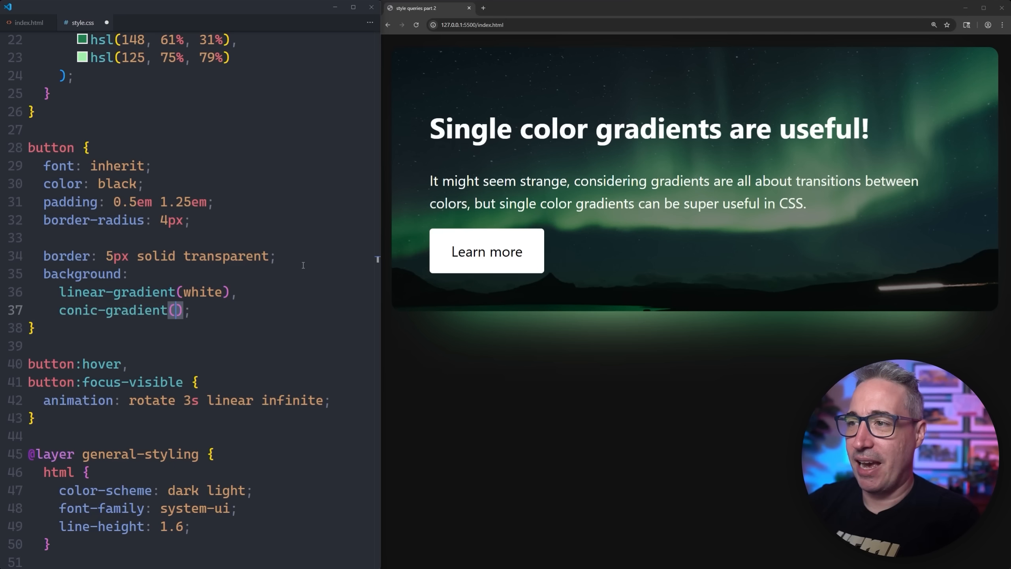
text(blu)
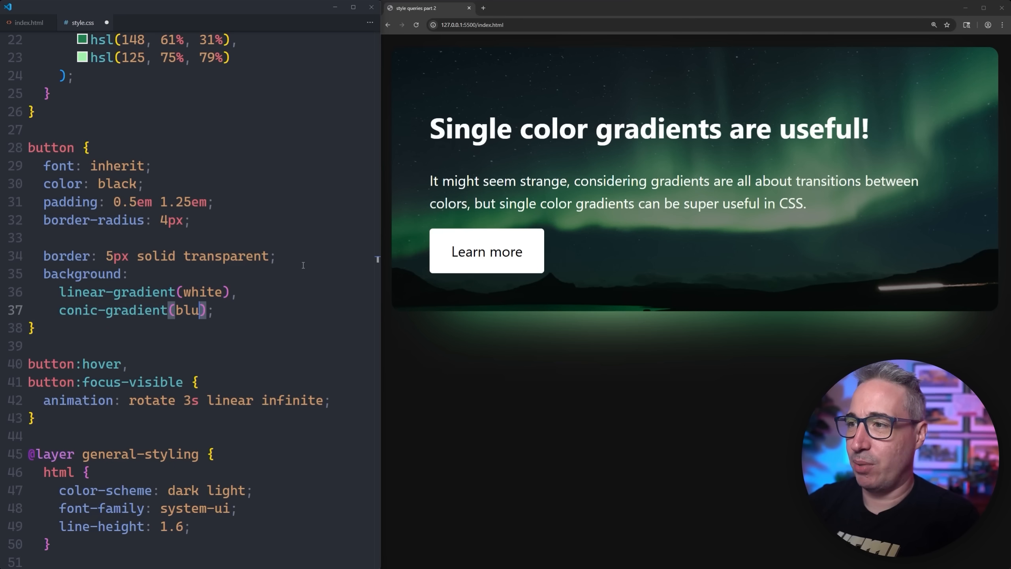
text(e, purple)
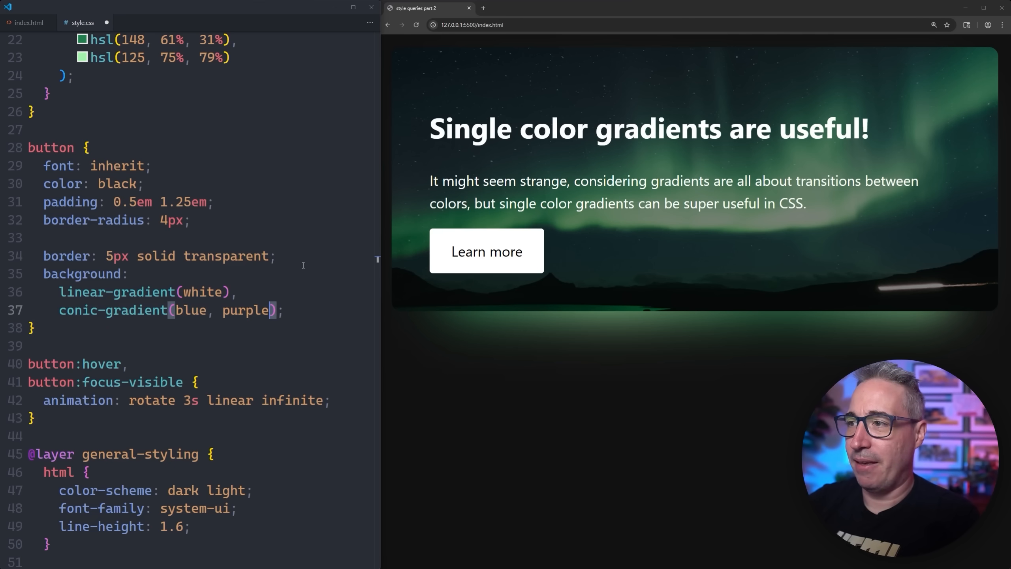
text(, blue)
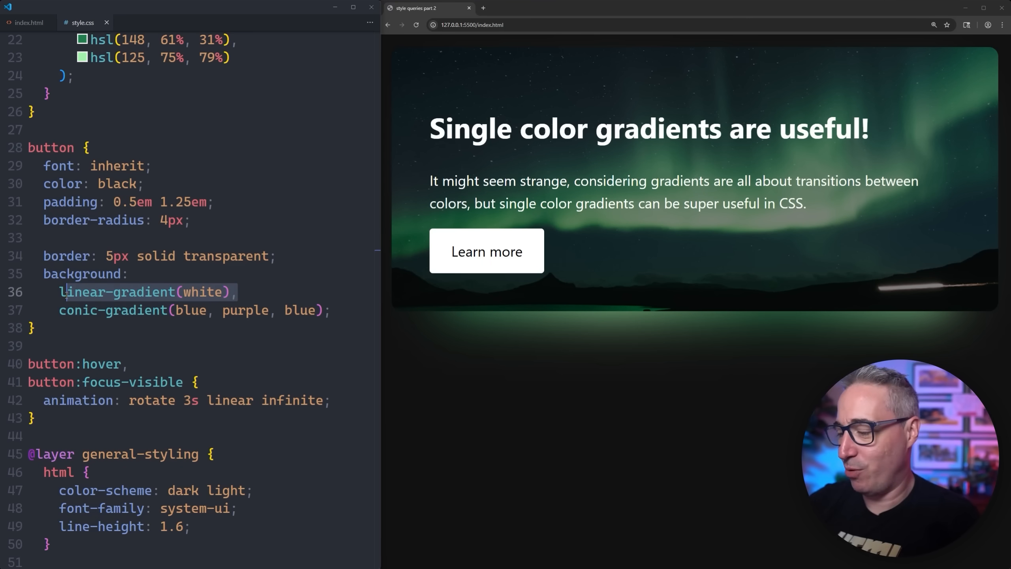
key(Ctrl+/)
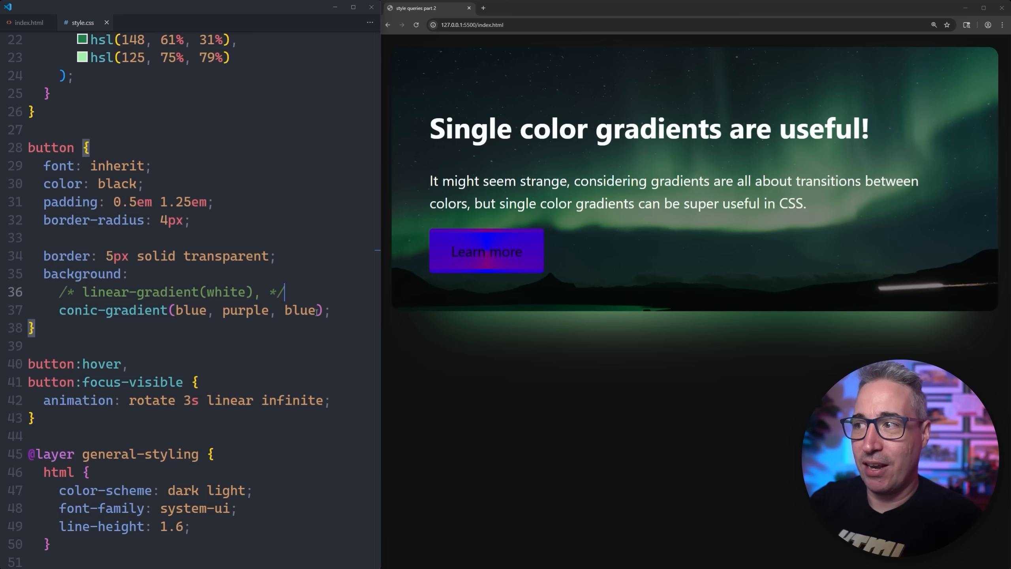
Set the conic layer to border-box and the restored white layer to padding-box.
text(border-box)
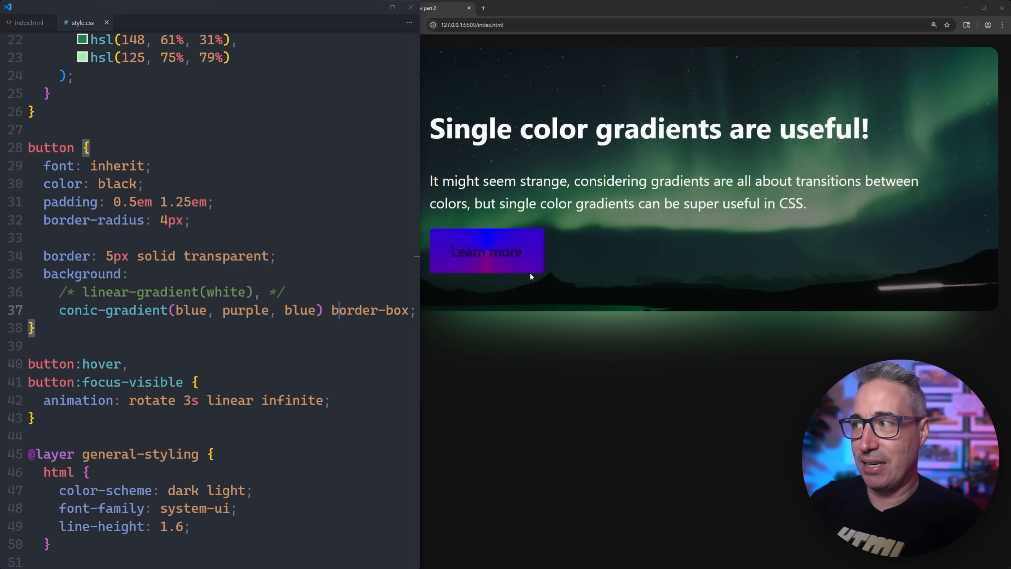
mouse_move(509, 230)
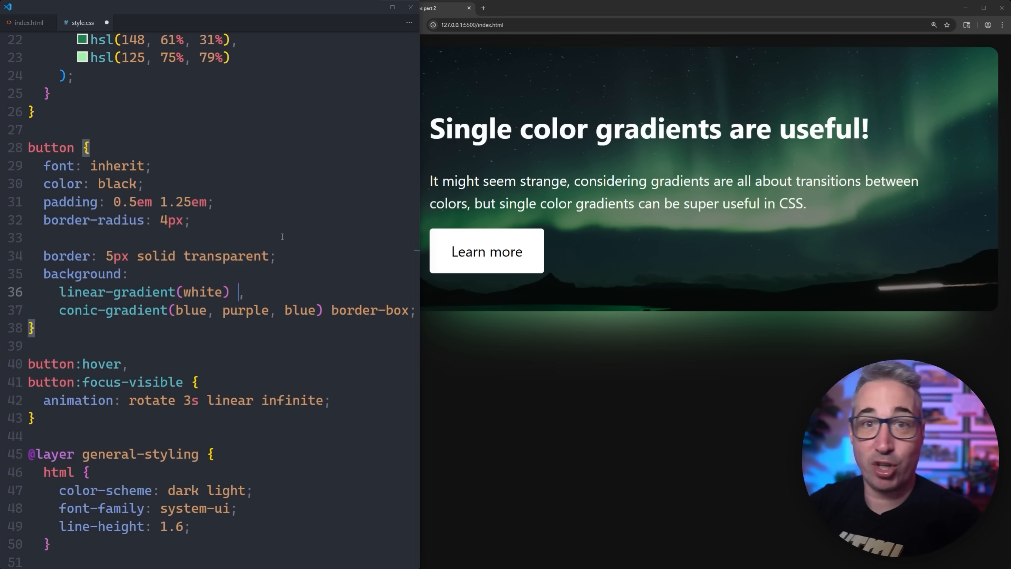
text(padding-box)
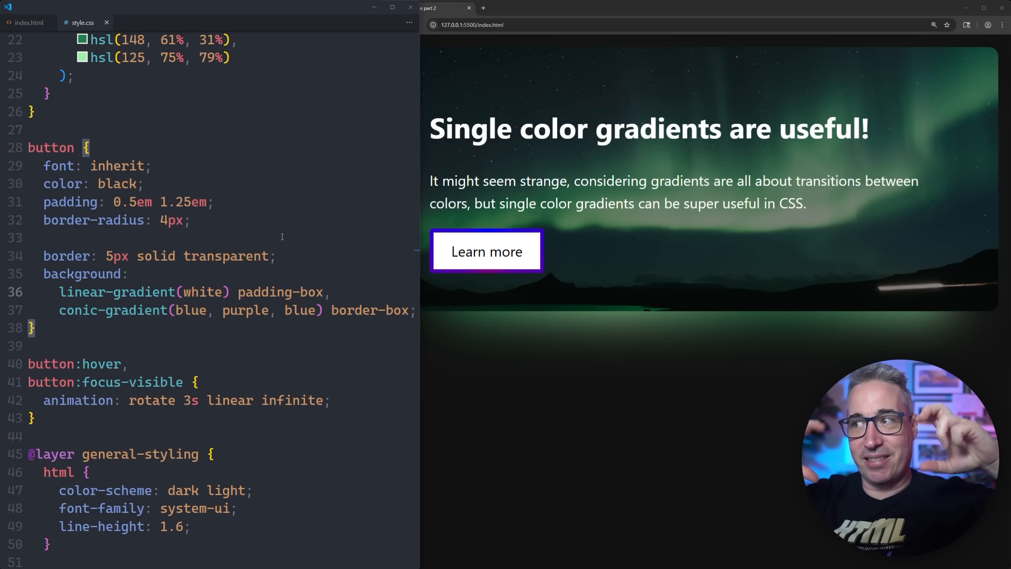
double_click(205, 292)
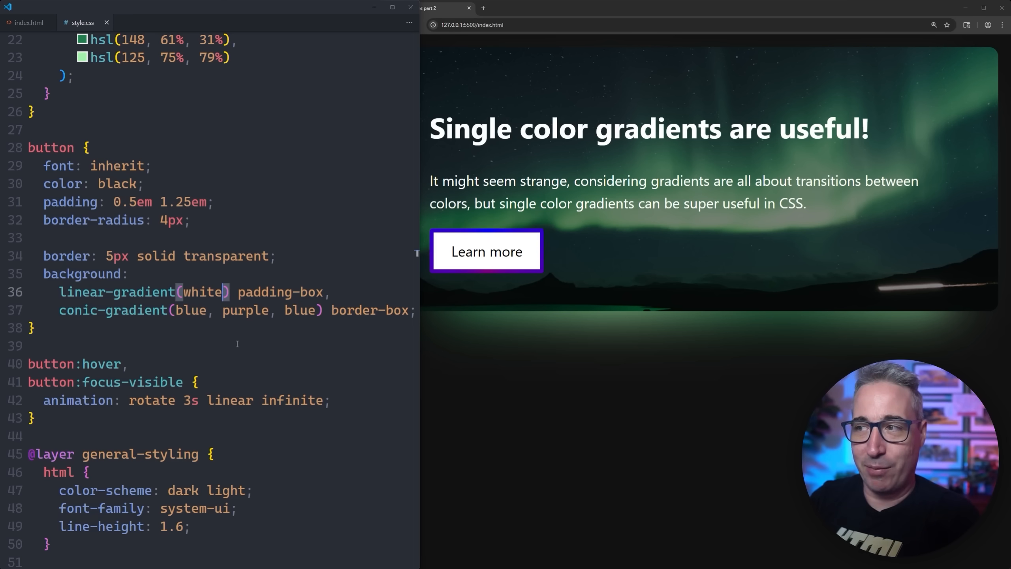
text(0 0)
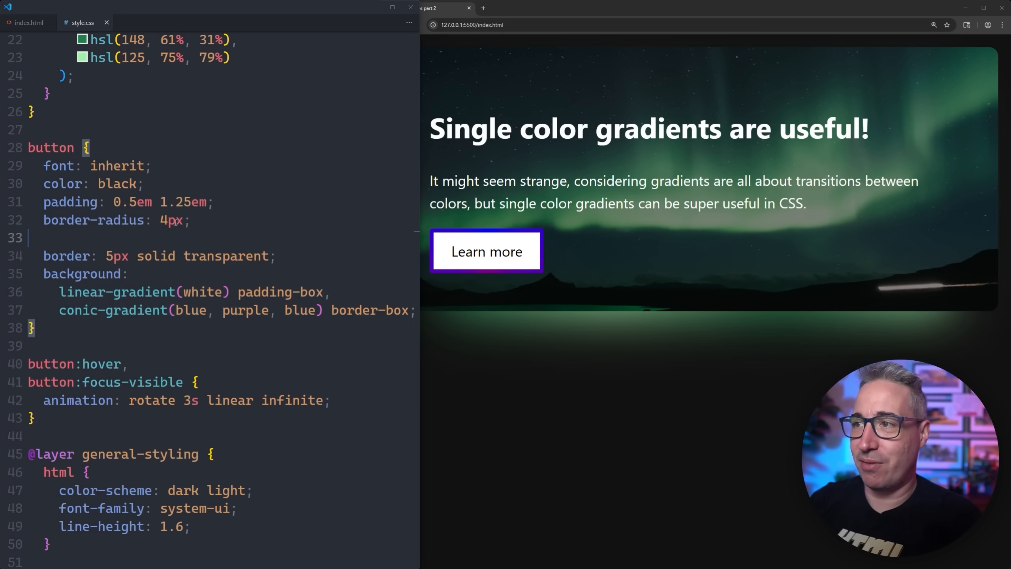
Set border-radius to 100vw and change the conic gradient's purple to red.
text(1)
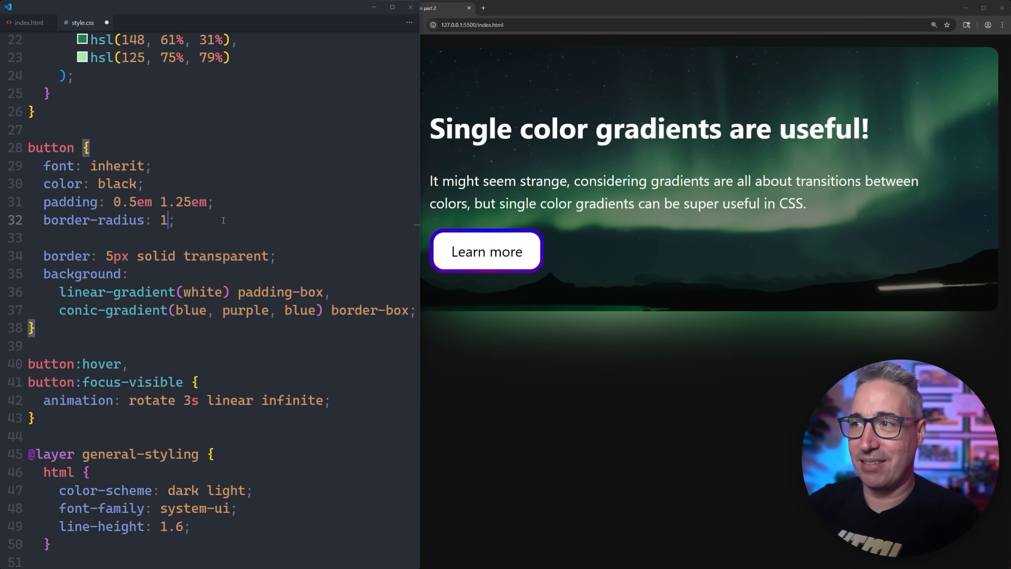
text(00vw)
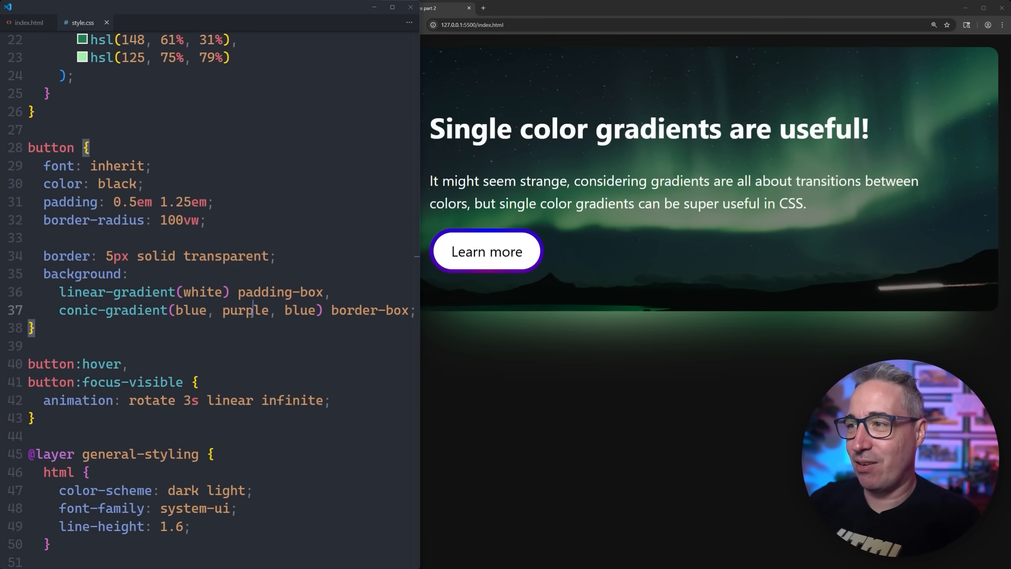
text(red)
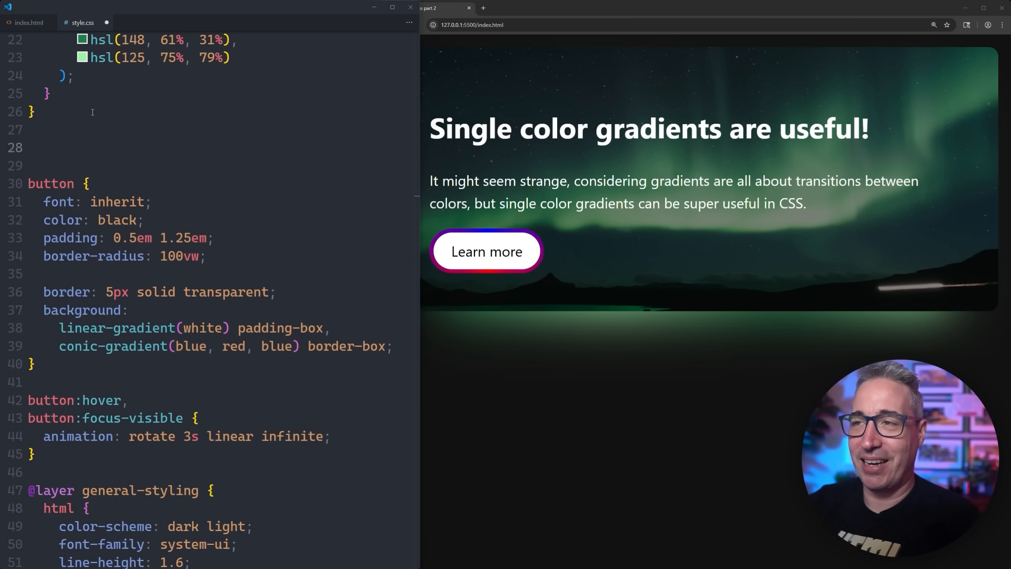
text(@keyframes)
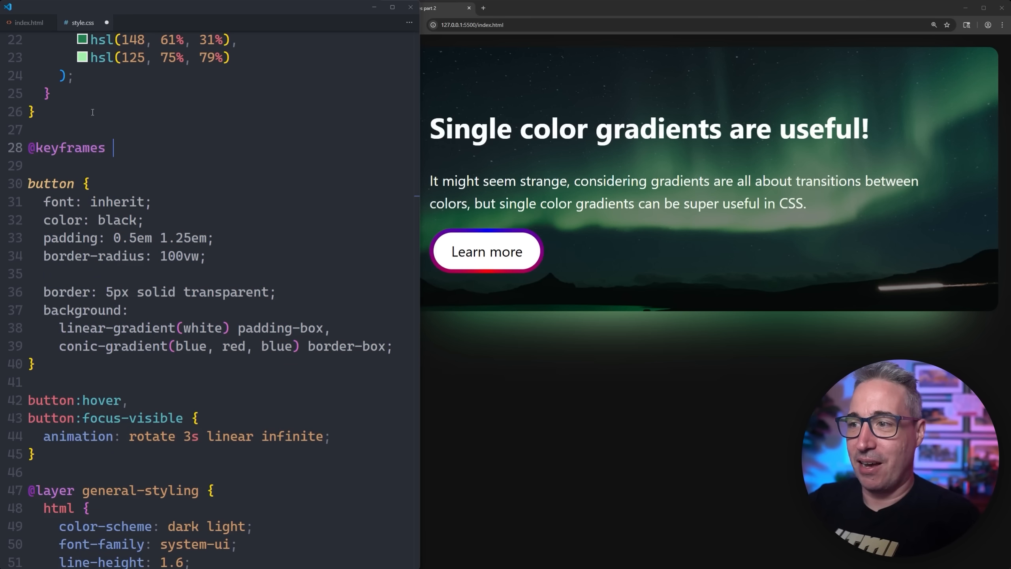
text(rotate {)
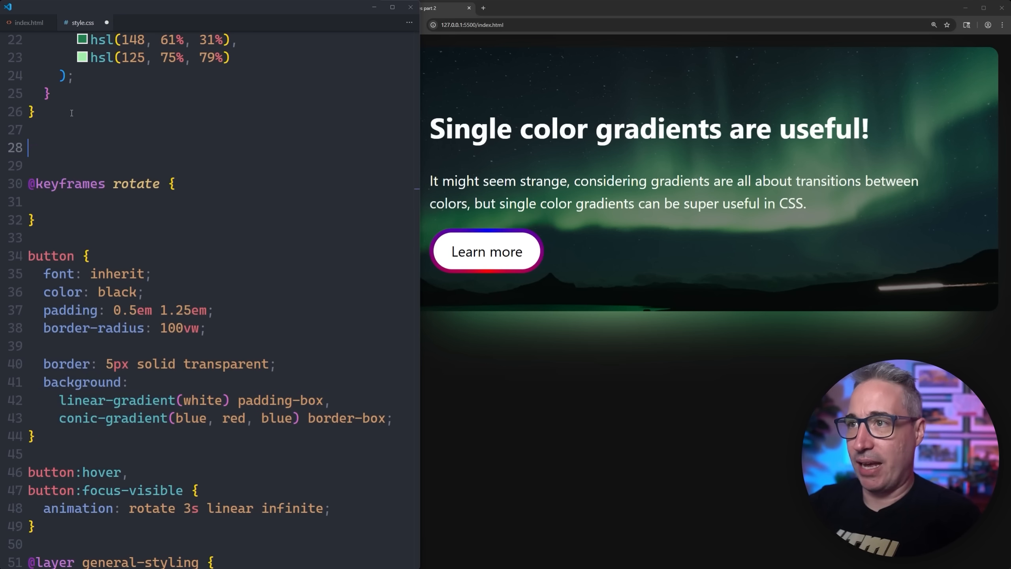
text(@property)
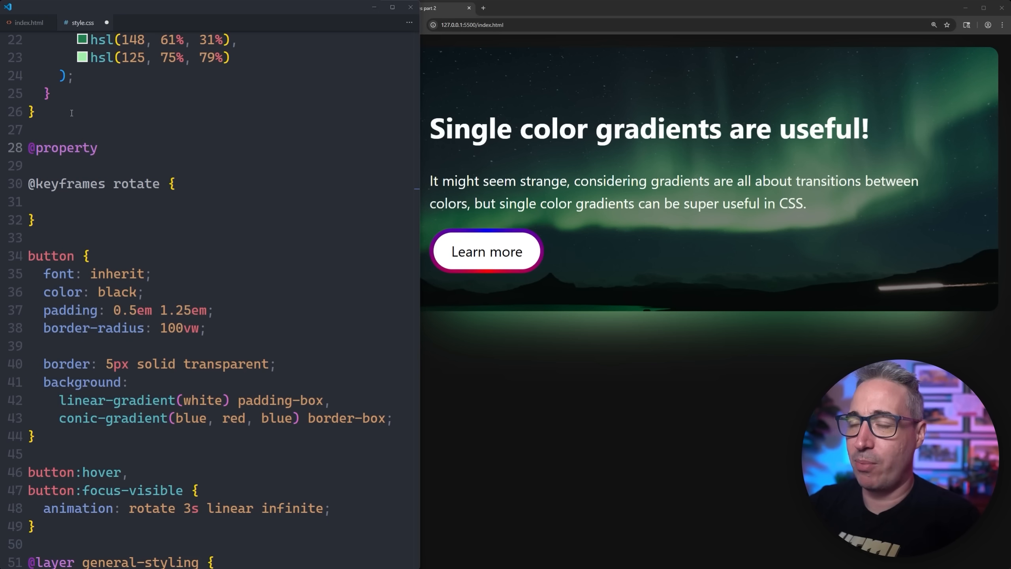
text(angle {})
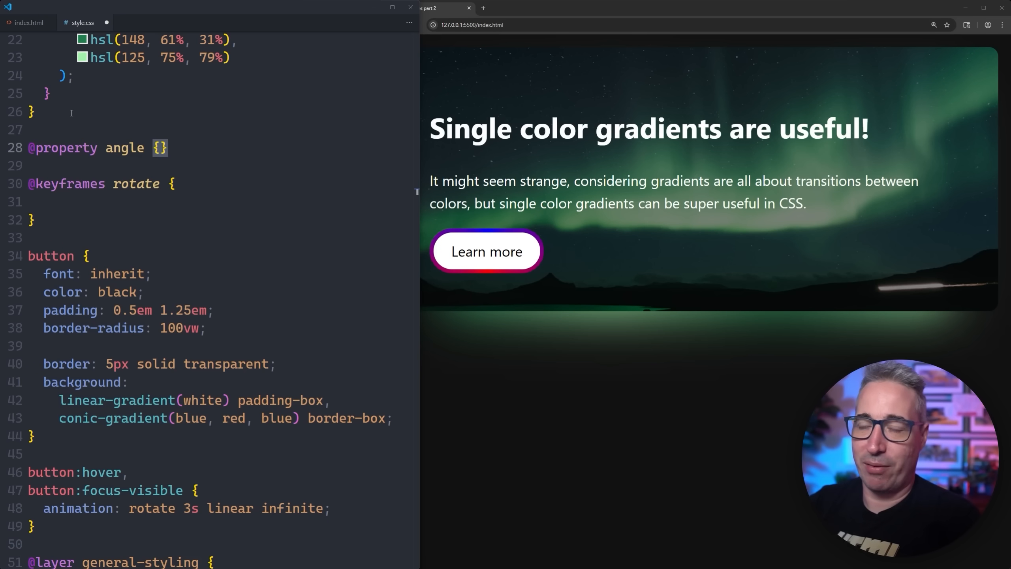
text(syntax)
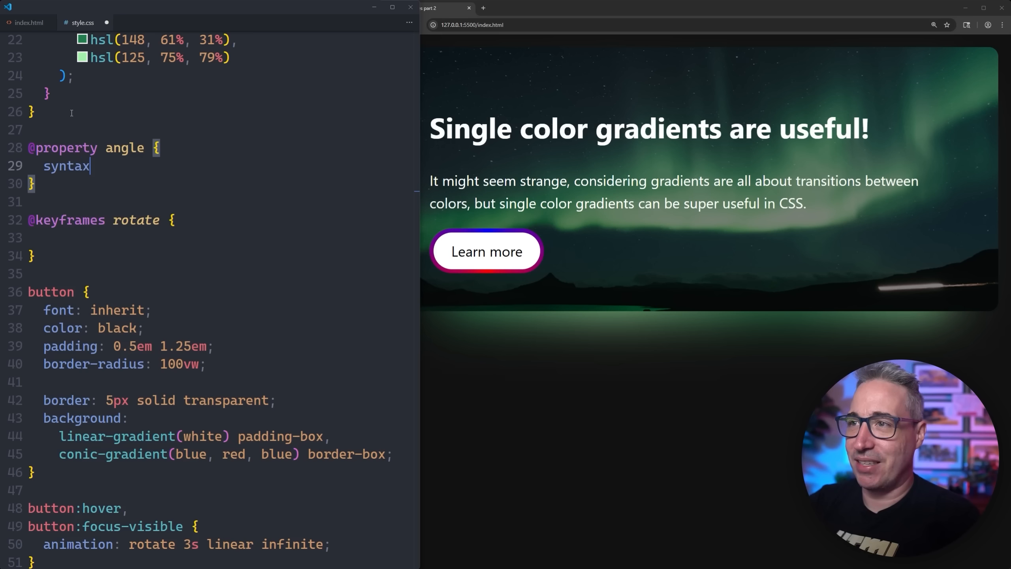
text(: <>)
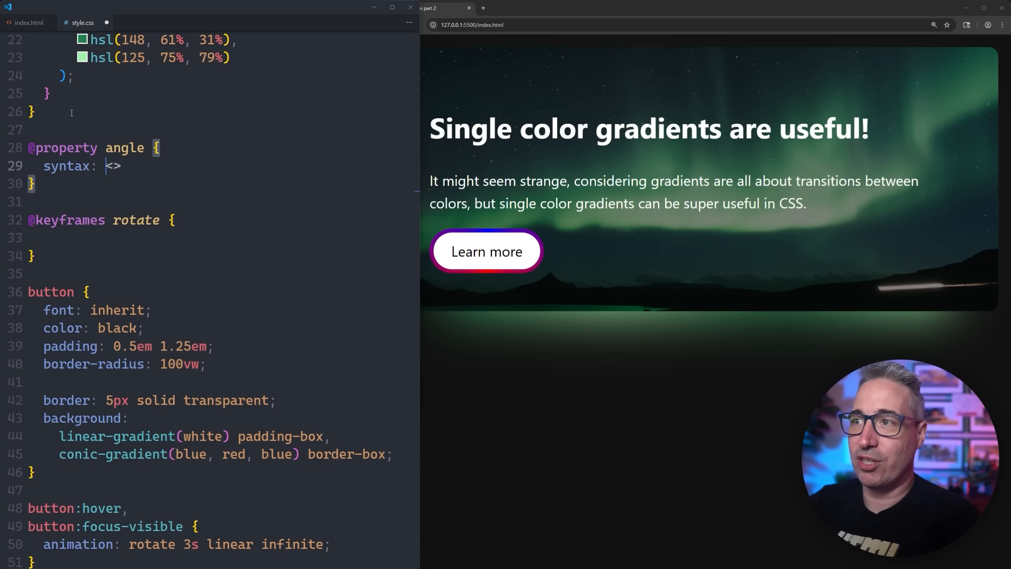
text("<>")
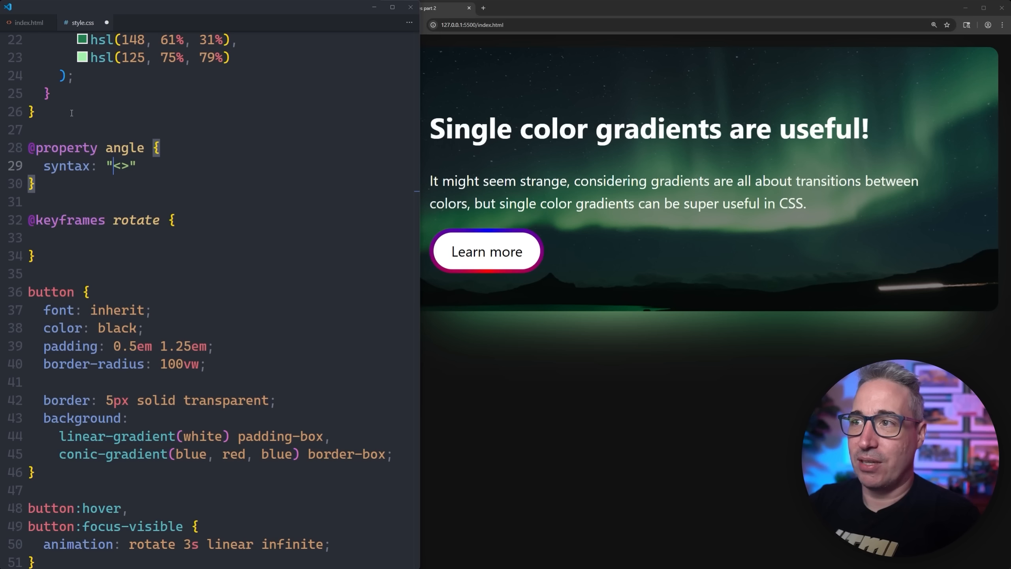
text(angle)
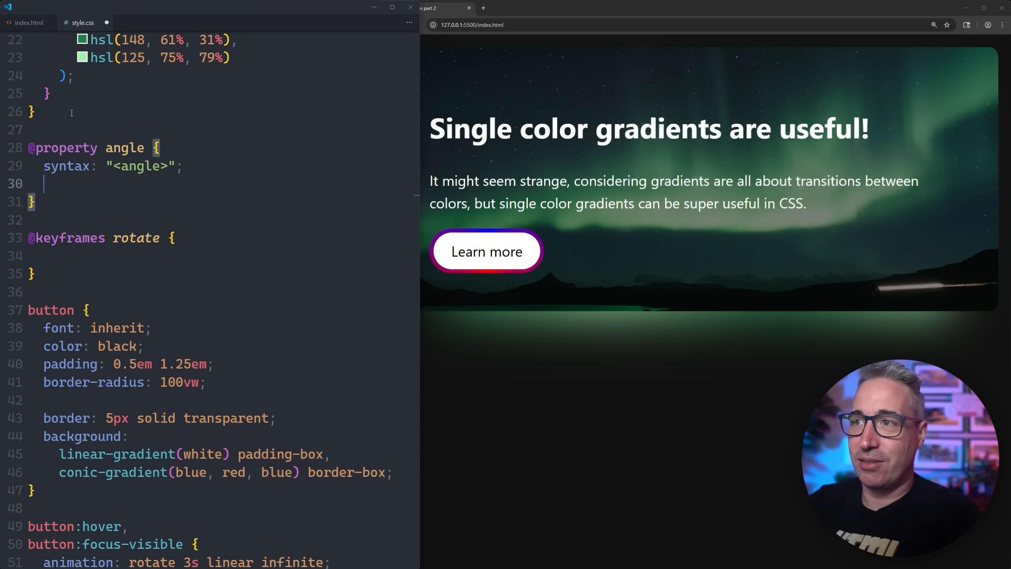
Give the property initial-value 0deg, inherits: true, and prefix its name as --angle.
text(initial-valu)
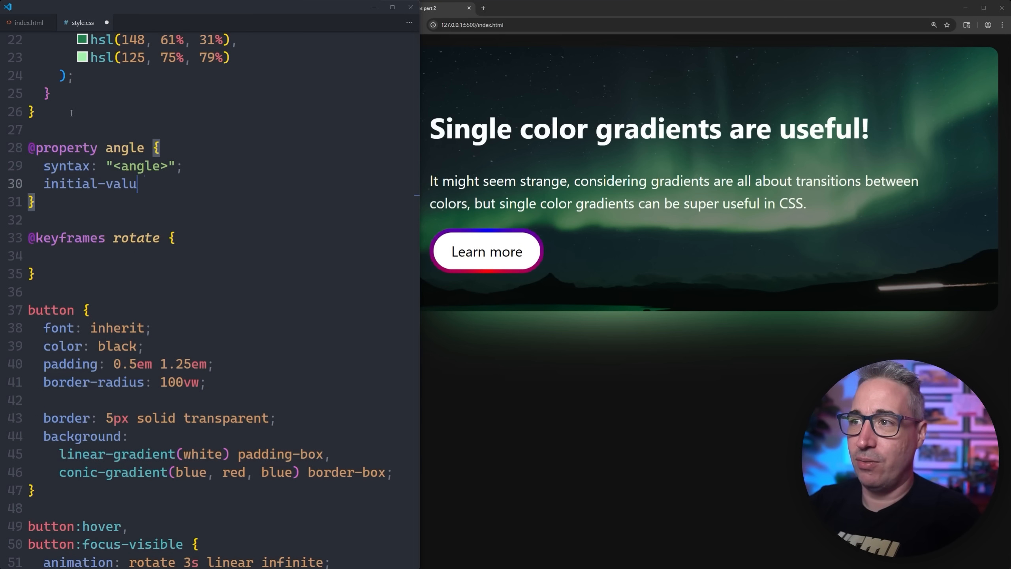
text(e: 0)
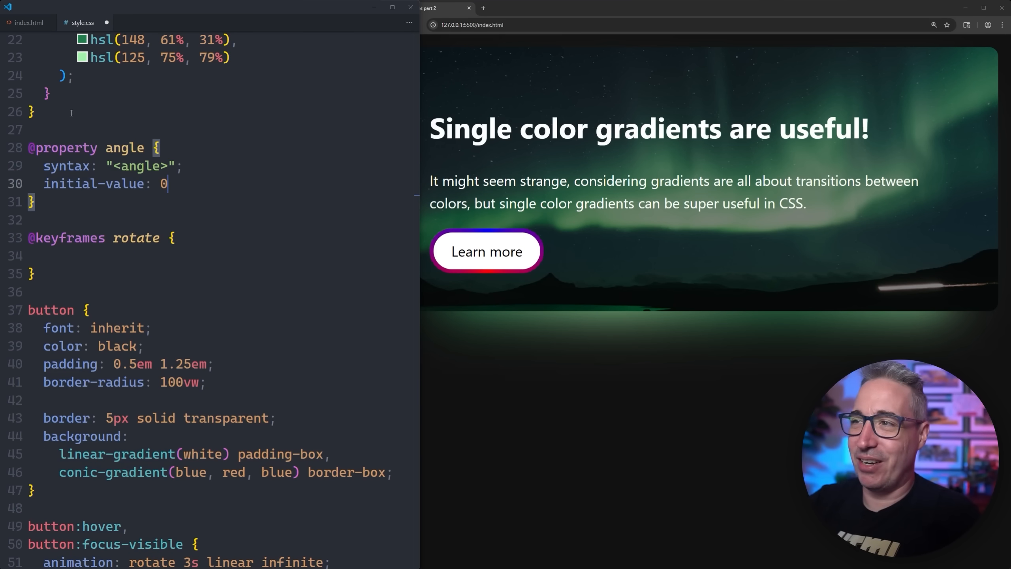
text(deg;)
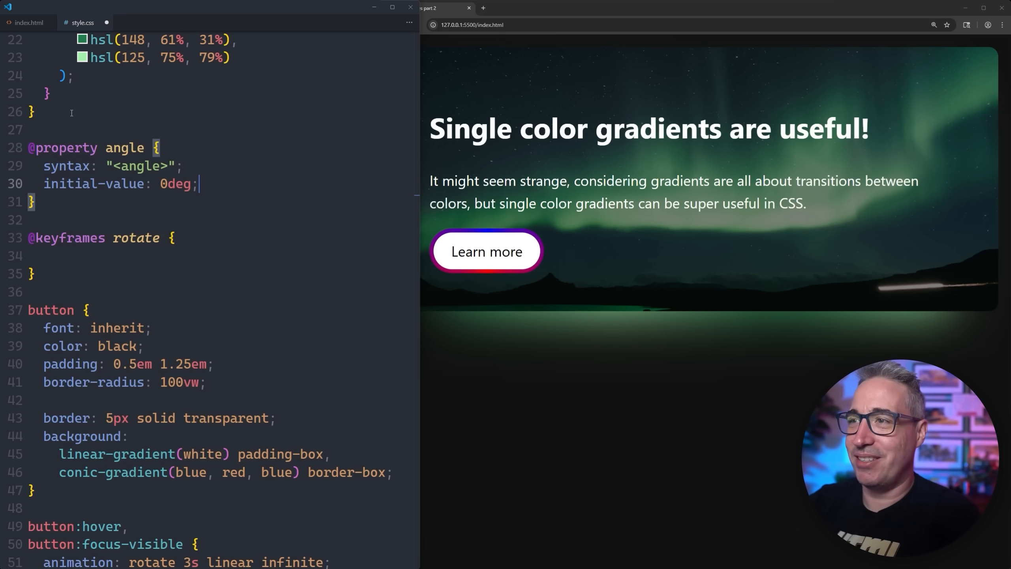
text(i)
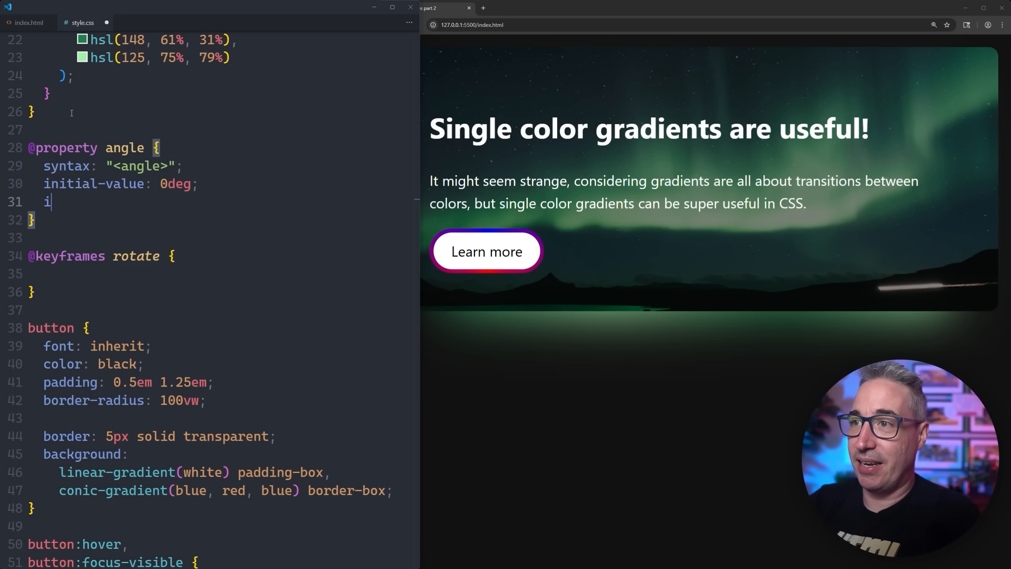
text(nheritsZ)
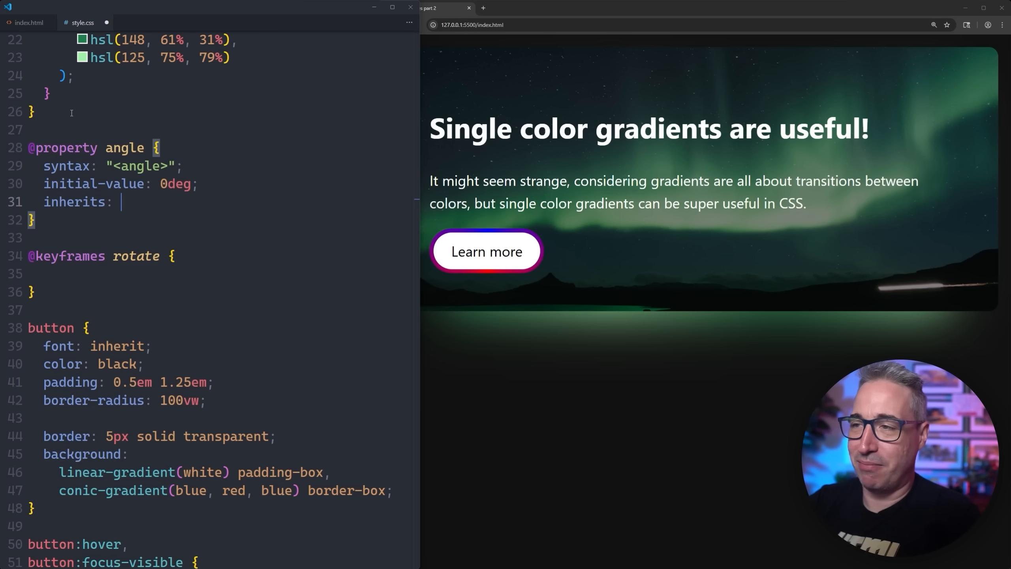
text(true;)
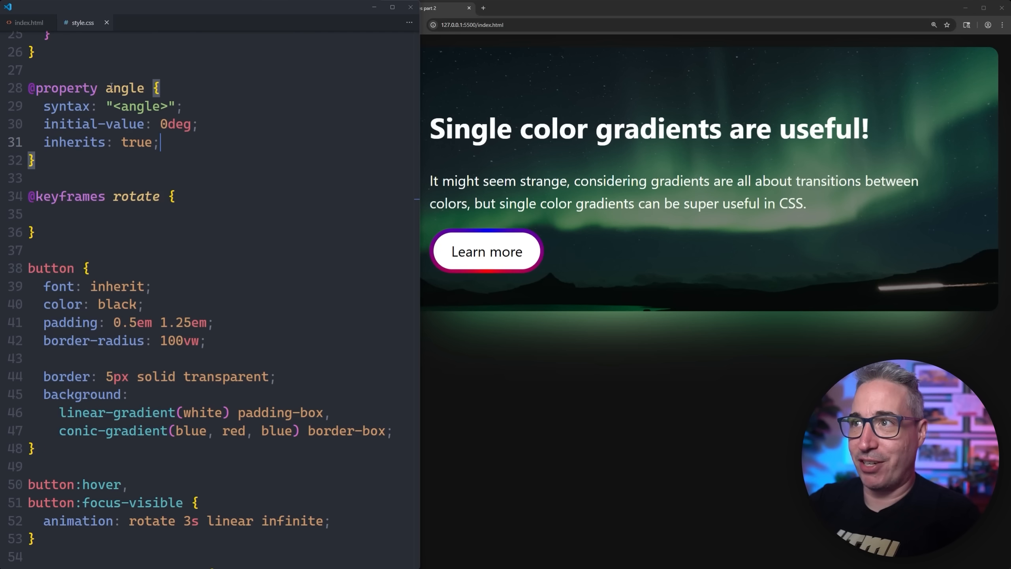
text(--)
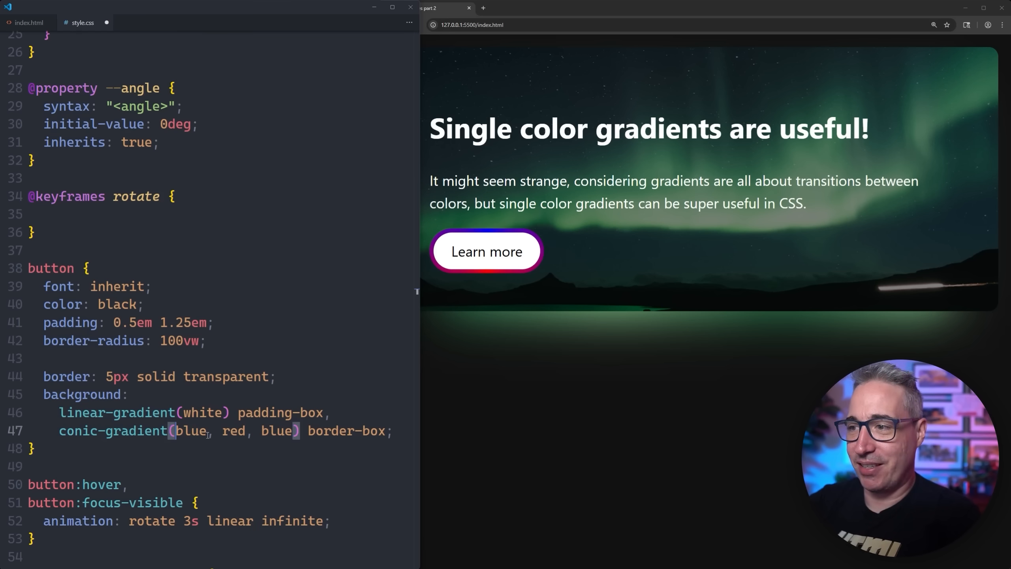
Start the conic-gradient from var(--angle), testing initial-value 180deg then reverting to 0deg.
text(from)
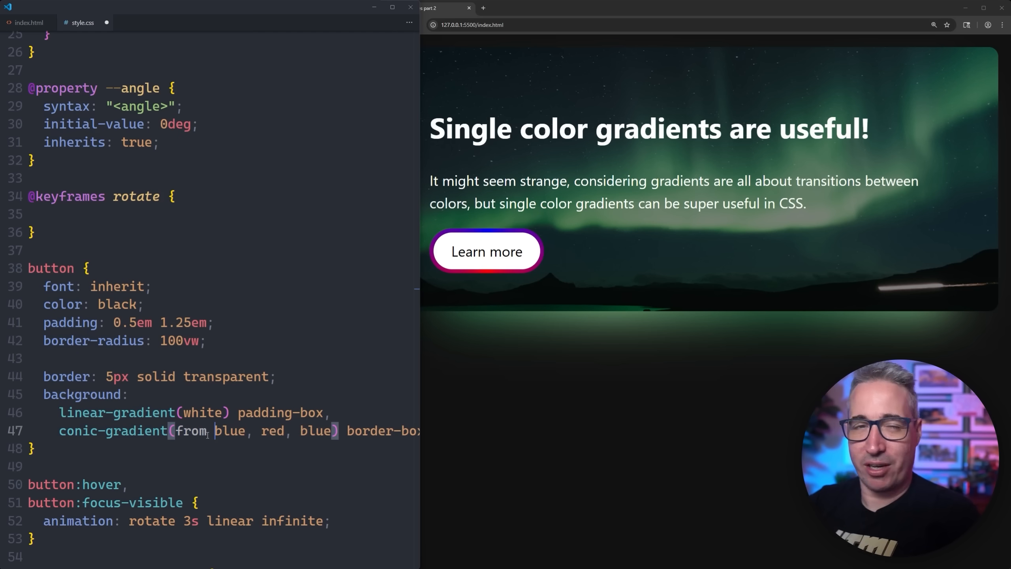
text(var(--angle),)
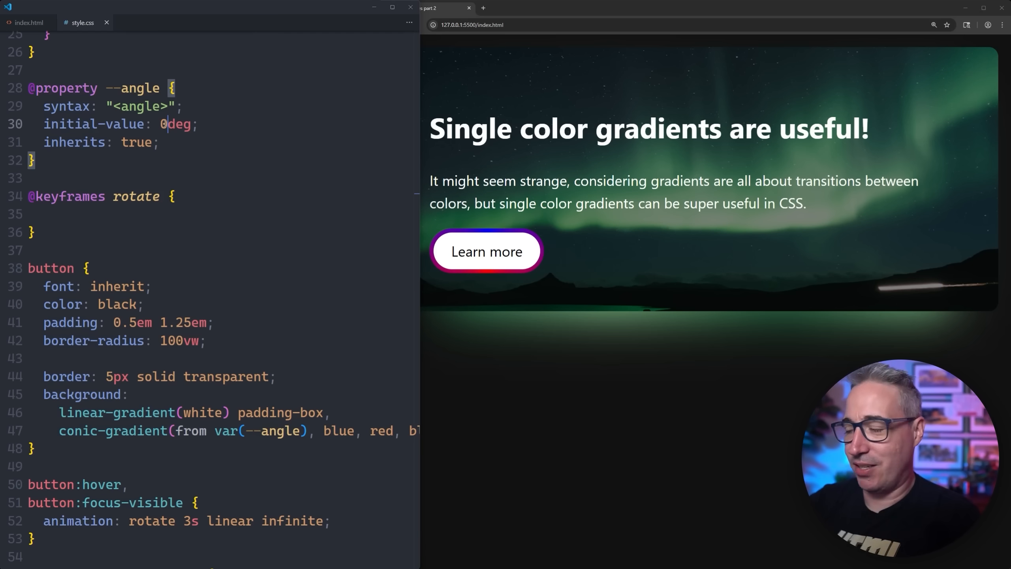
text(180)
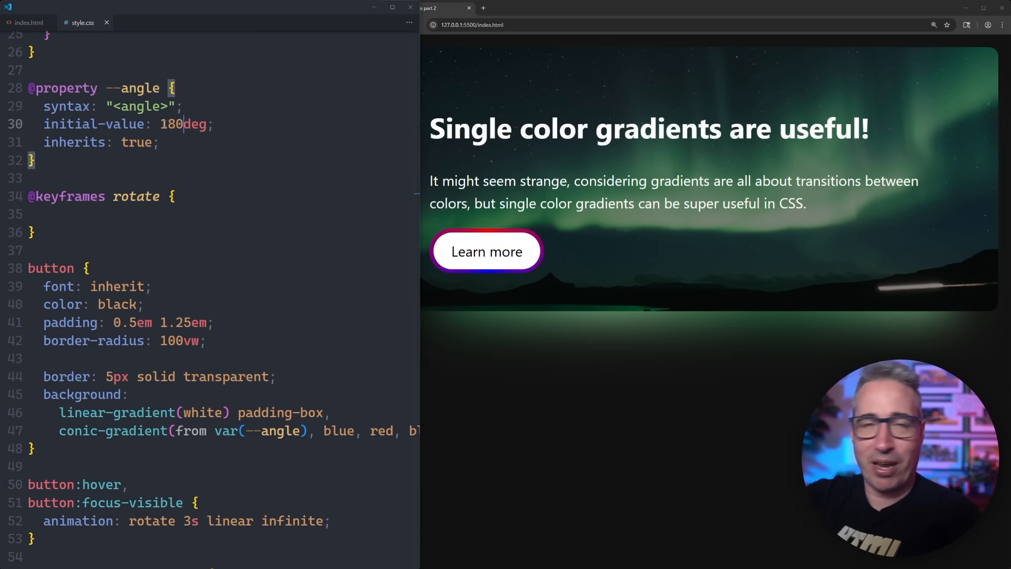
text(0)
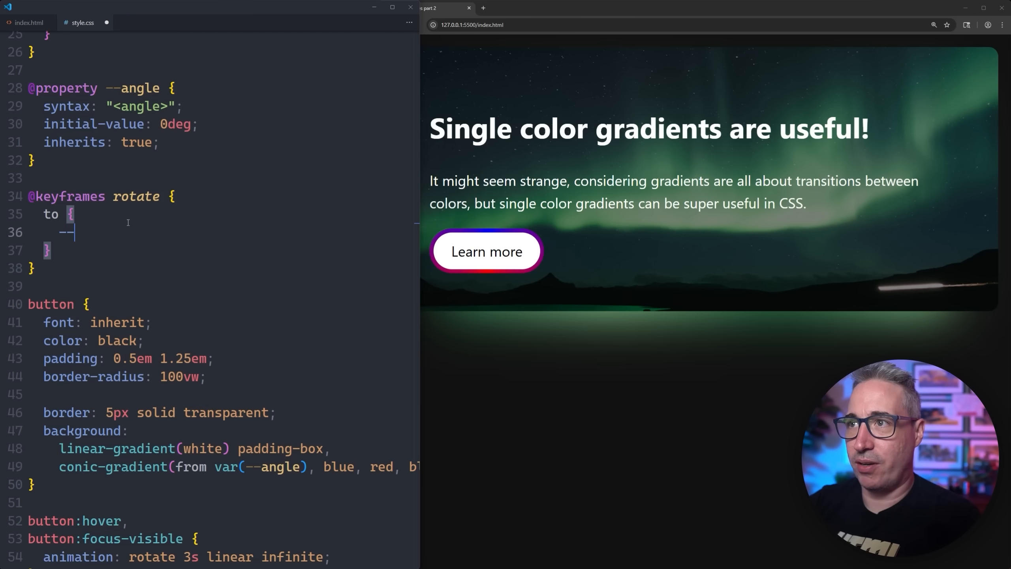
Set the rotate keyframes' to block to --angle: 1turn.
text(angle: 1tu)
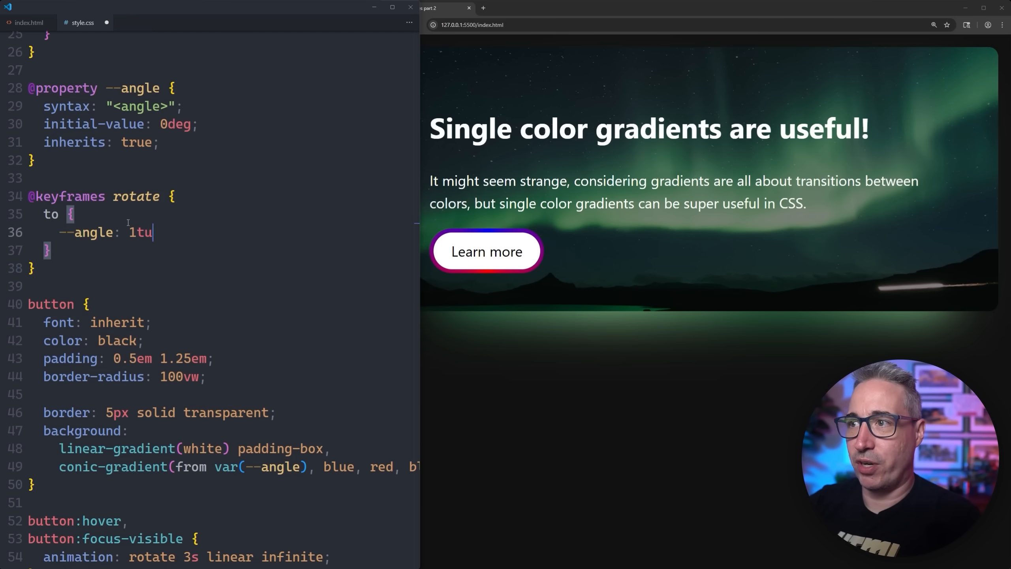
text(rn;)
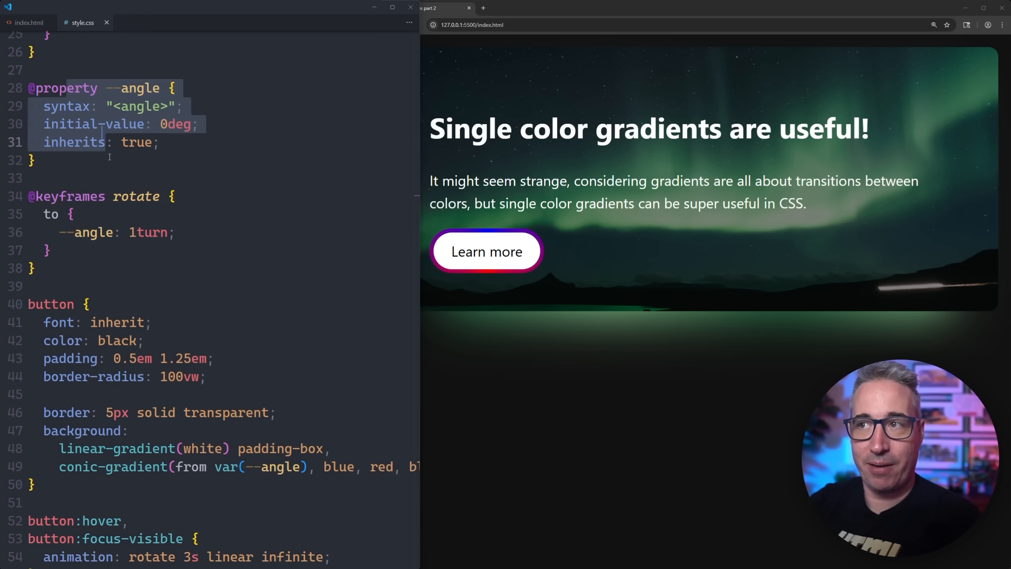
mouse_move(450, 252)
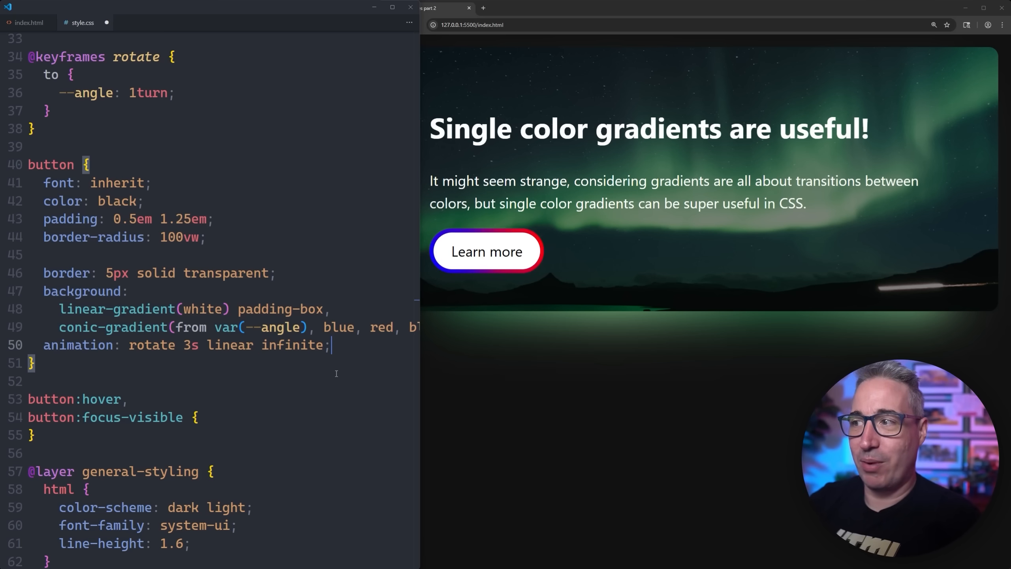
Set animation-play-state: paused on button and running on button:hover, button:focus-visible.
text(animation-p)
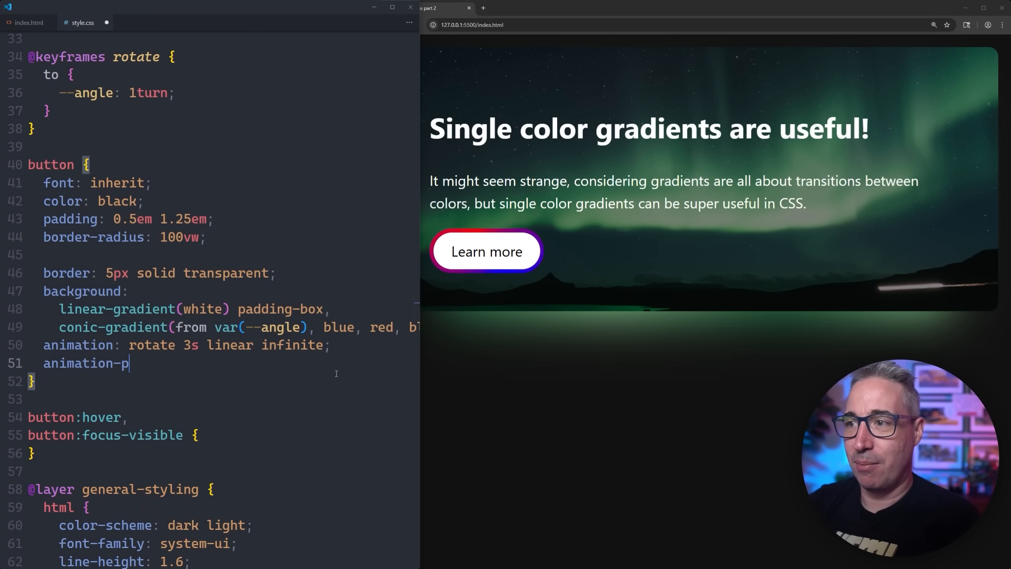
text(lay-state: pau)
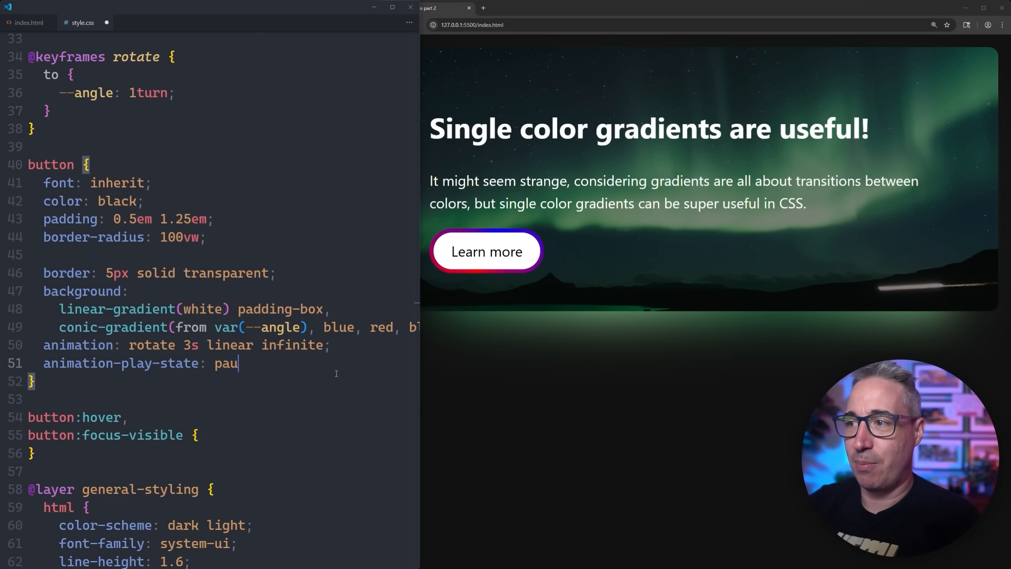
text(sed;)
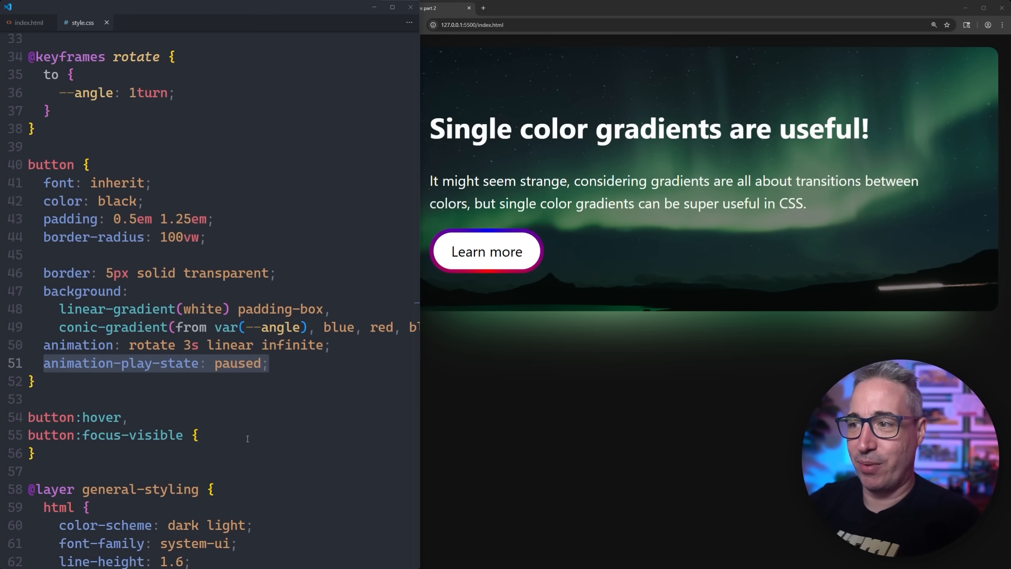
text(animation-play-state: paused;)
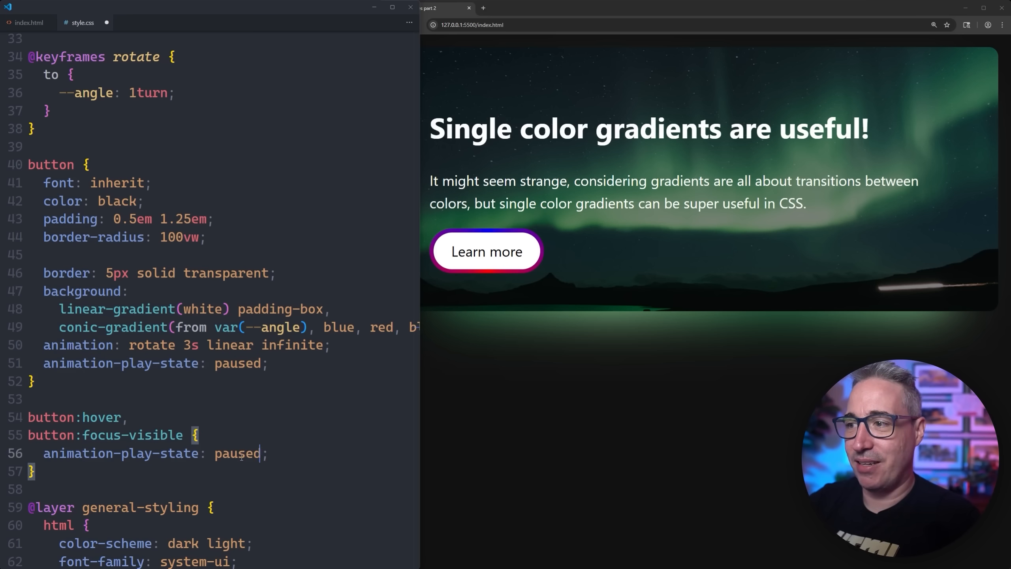
text(running)
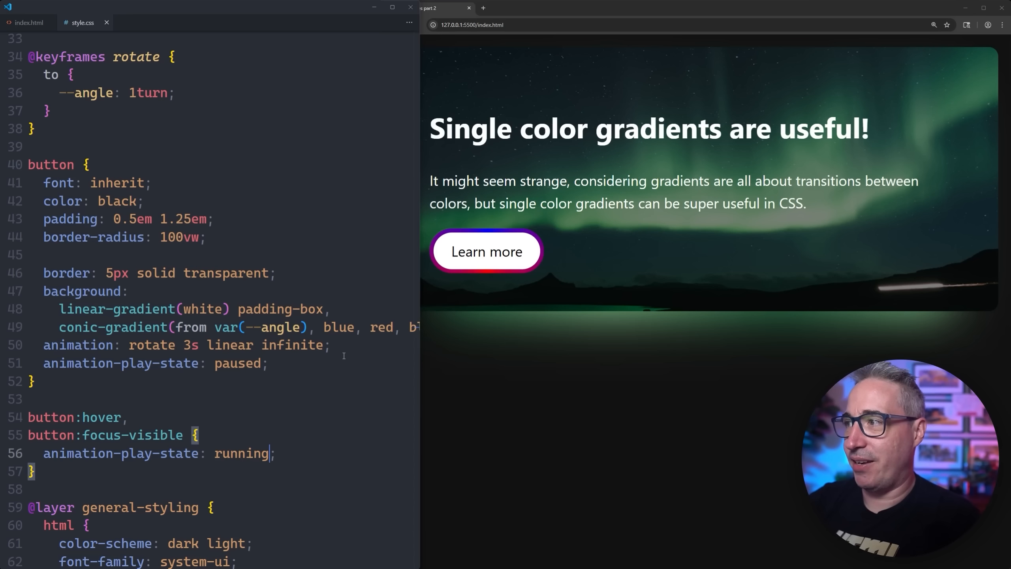
mouse_move(533, 253)
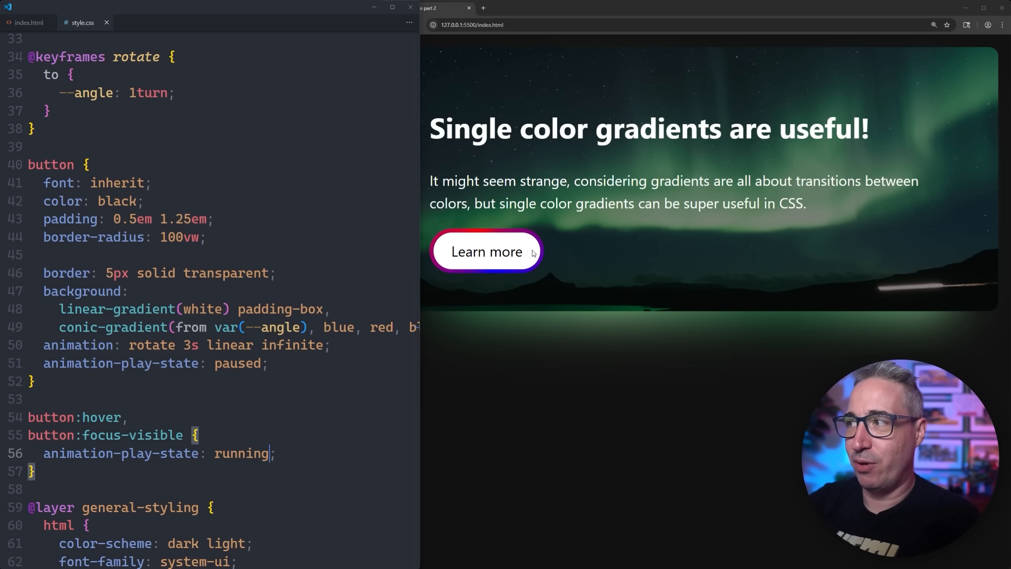
mouse_move(721, 265)
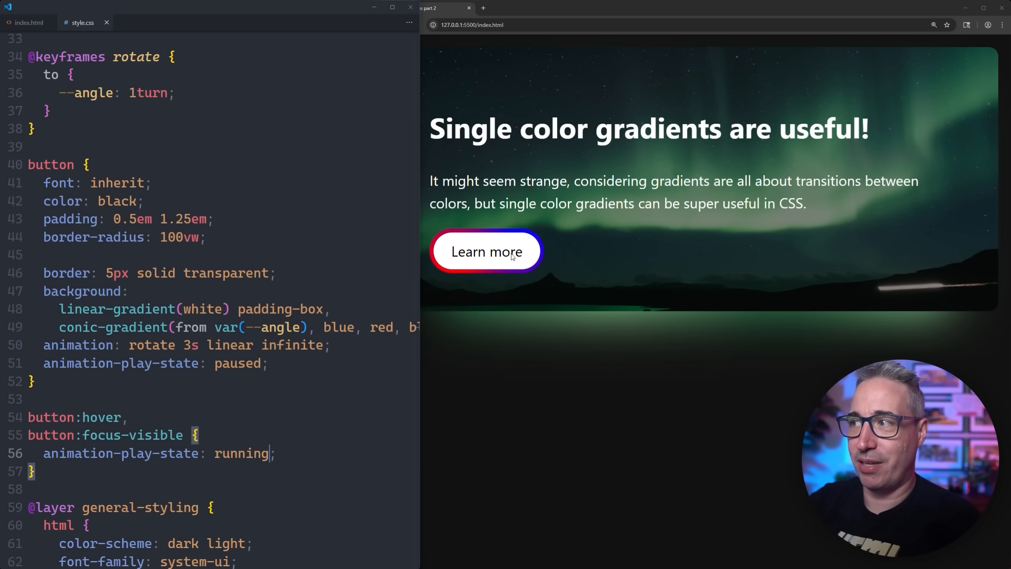
mouse_move(646, 253)
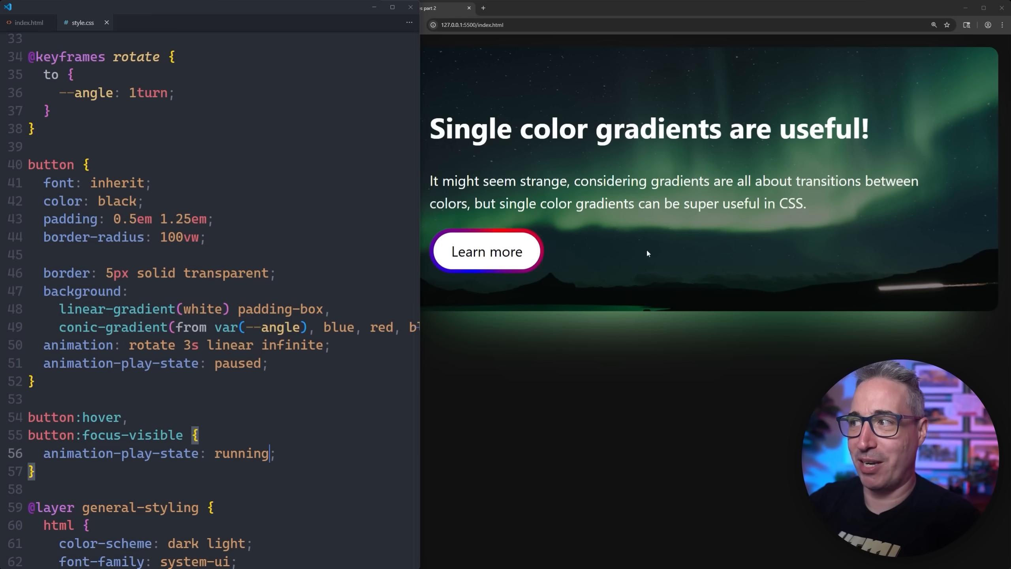